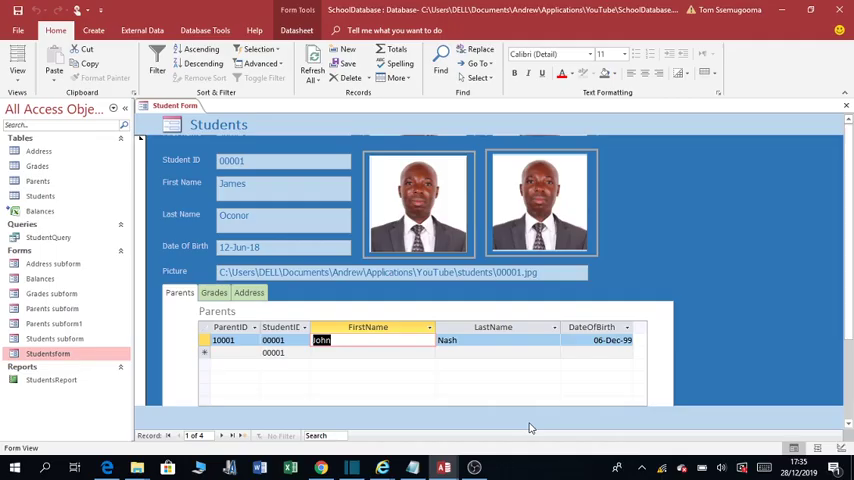
pyautogui.moveTo(392, 218)
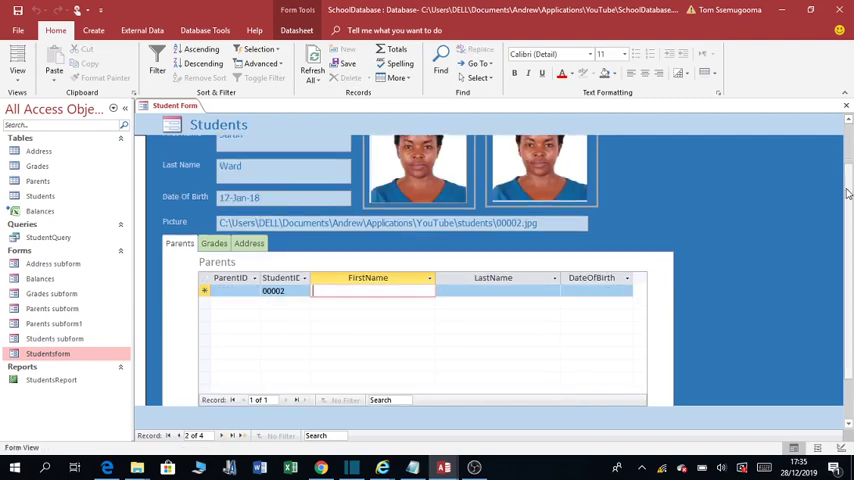
pyautogui.scroll(3)
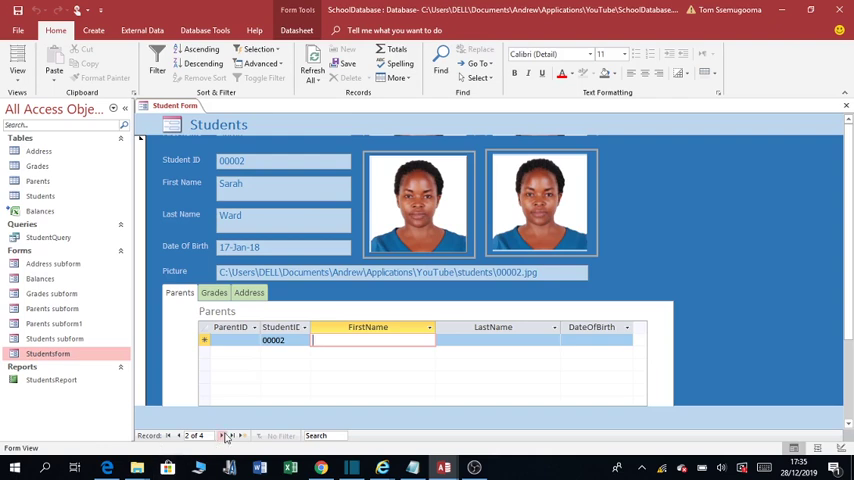
pyautogui.click(221, 435)
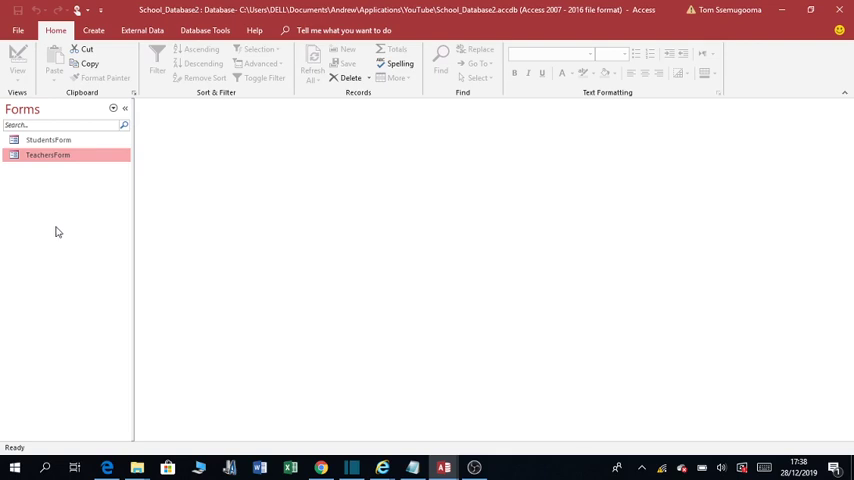
pyautogui.moveTo(78, 200)
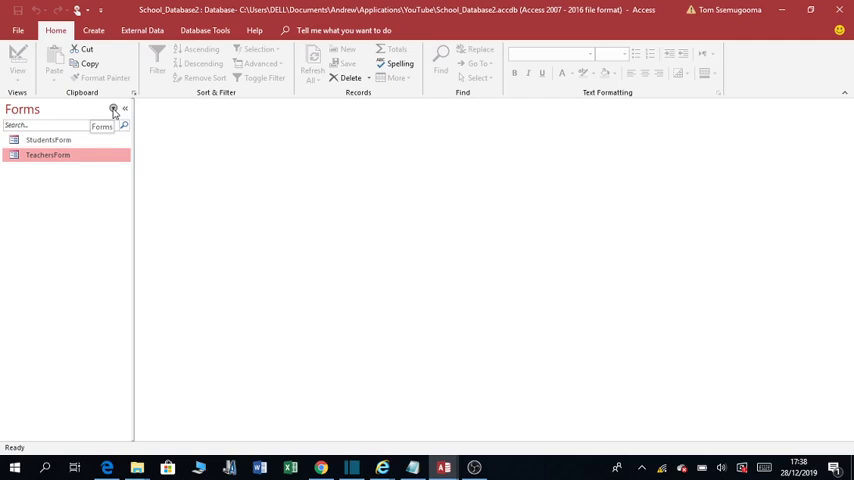
pyautogui.click(113, 109)
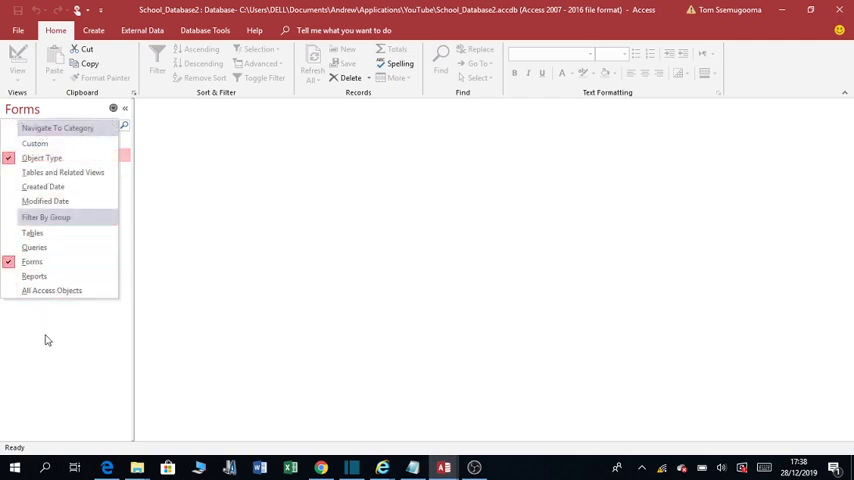
pyautogui.moveTo(52, 290)
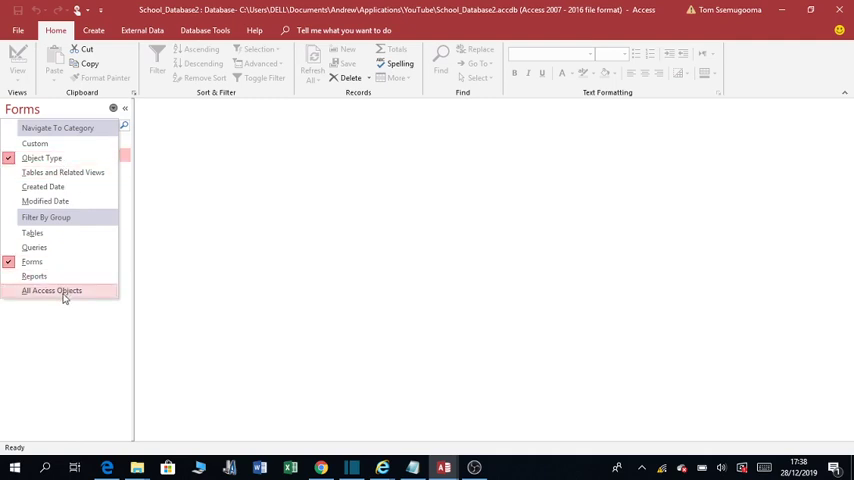
pyautogui.click(52, 290)
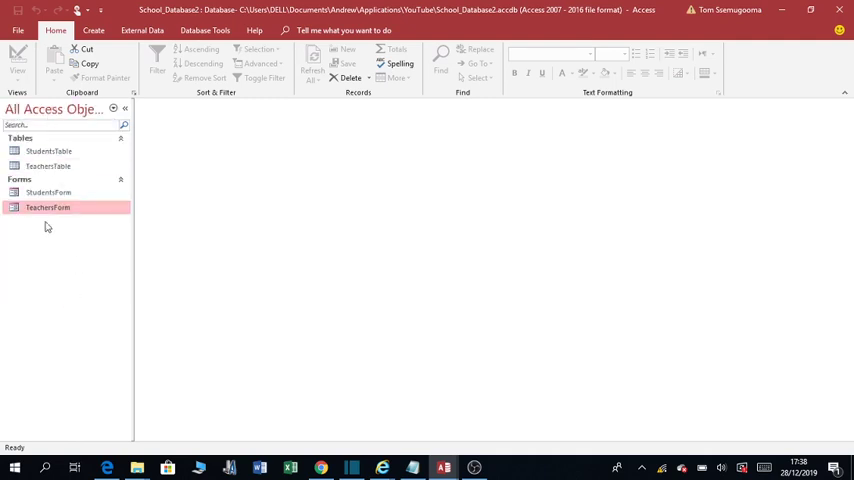
pyautogui.click(115, 109)
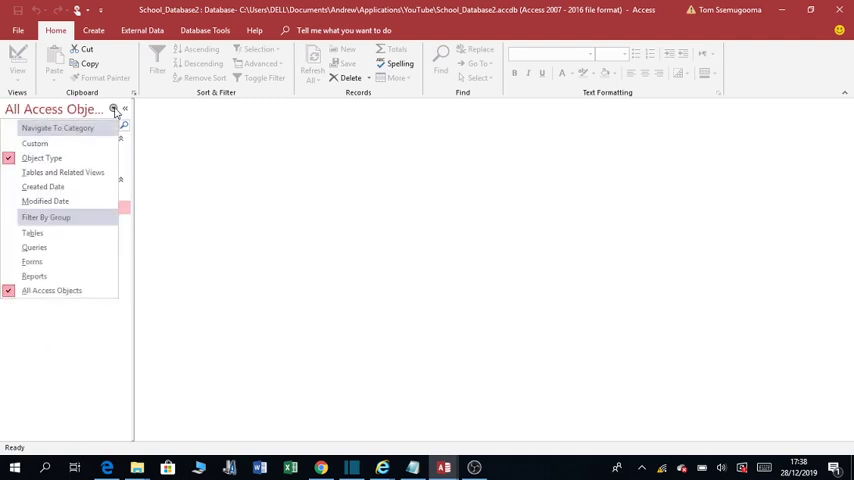
pyautogui.click(32, 261)
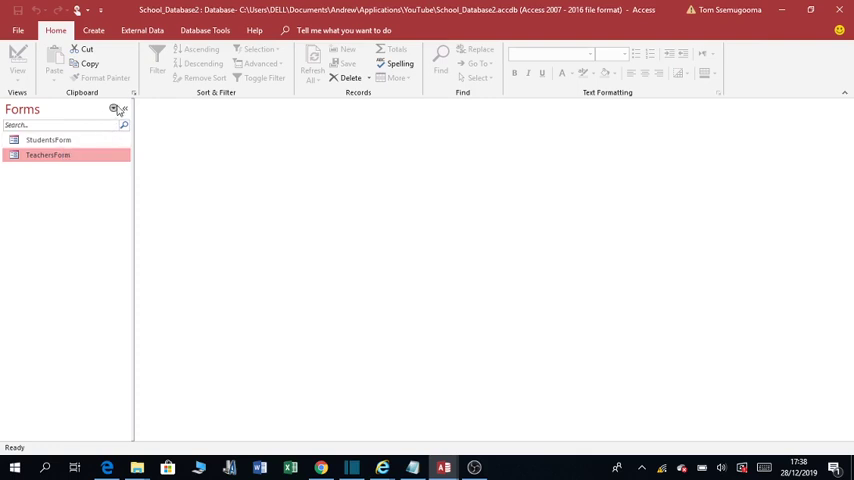
pyautogui.moveTo(123, 108)
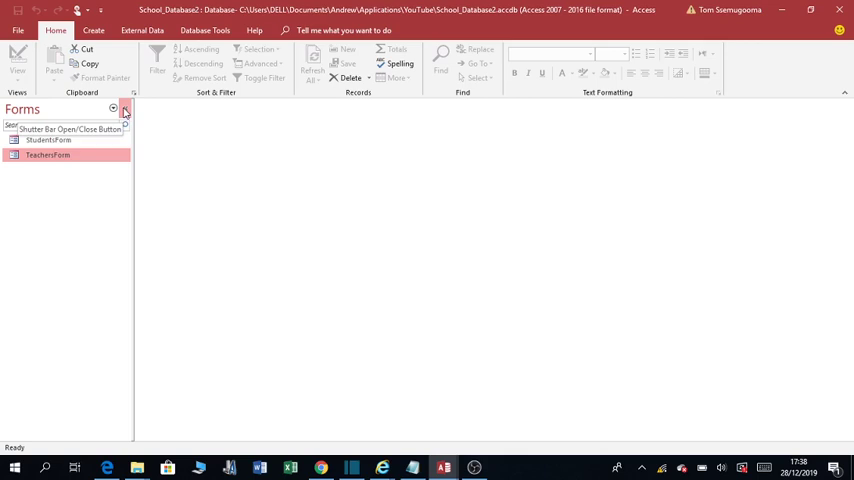
pyautogui.click(124, 110)
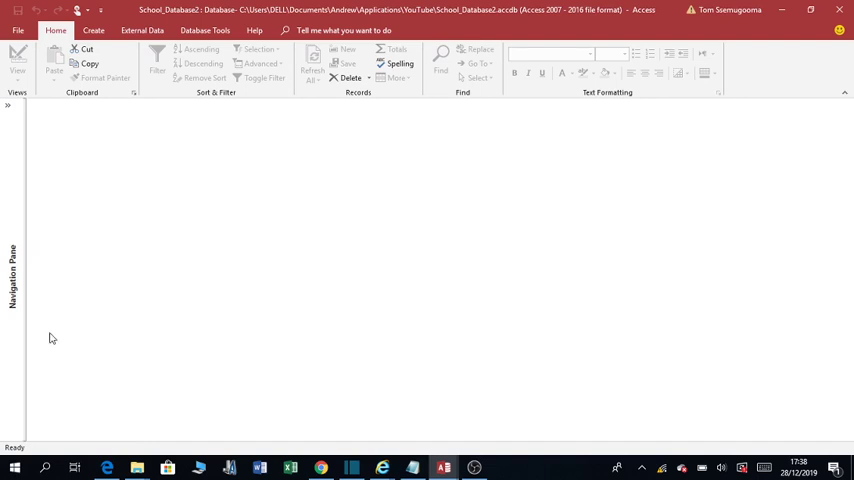
pyautogui.click(8, 106)
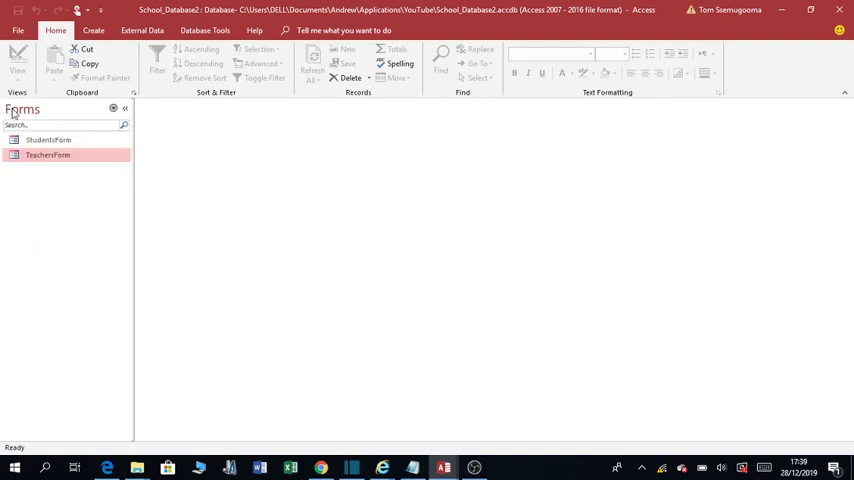
pyautogui.click(124, 108)
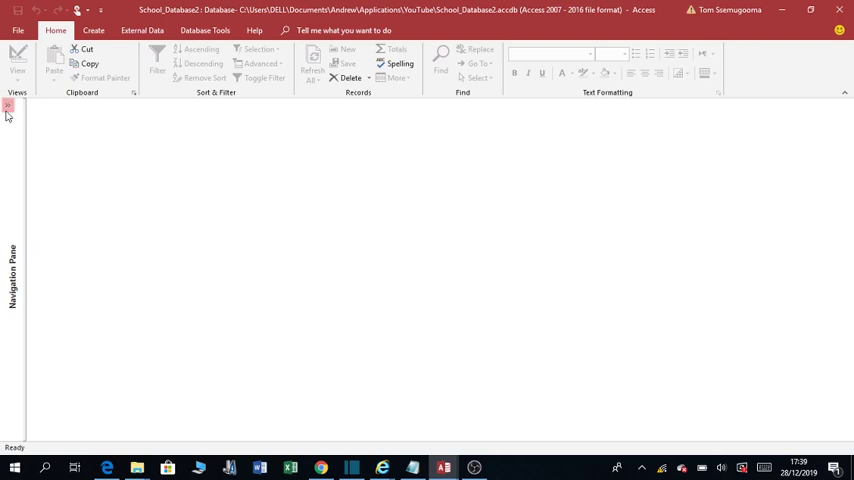
pyautogui.click(8, 107)
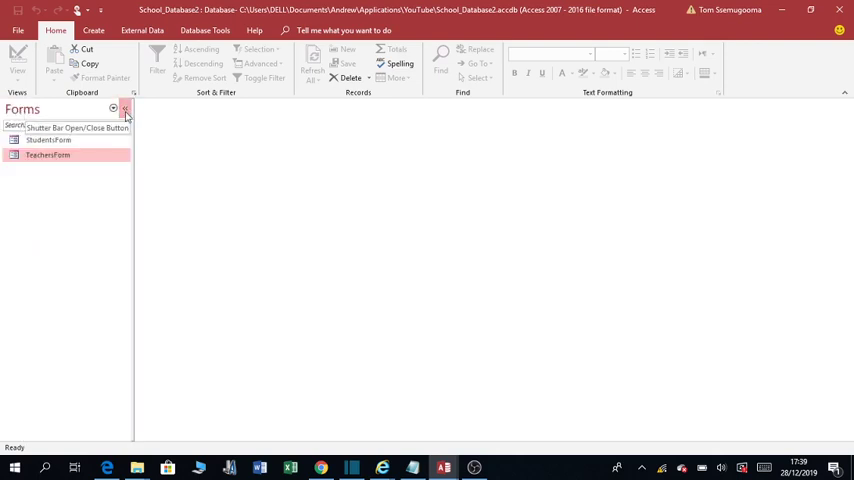
pyautogui.click(125, 108)
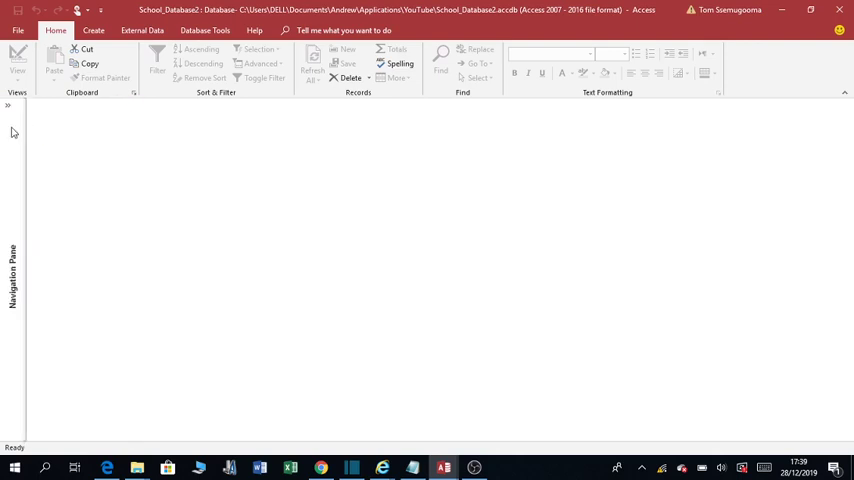
pyautogui.moveTo(8, 107)
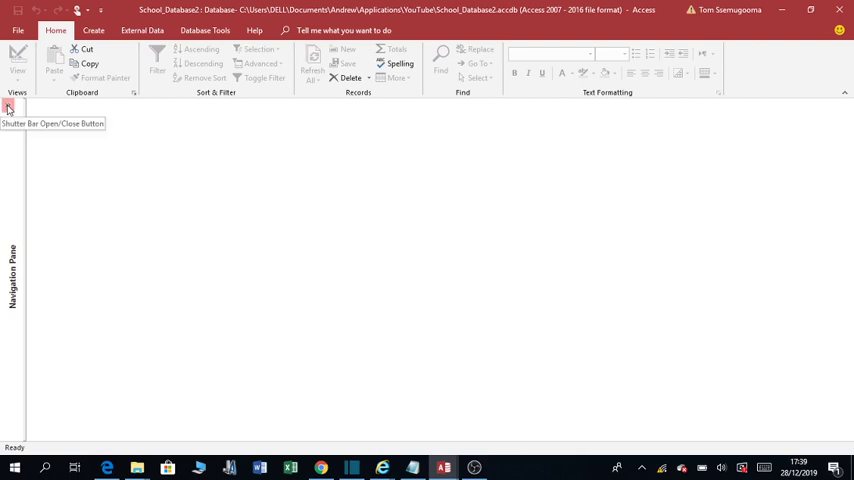
pyautogui.click(8, 108)
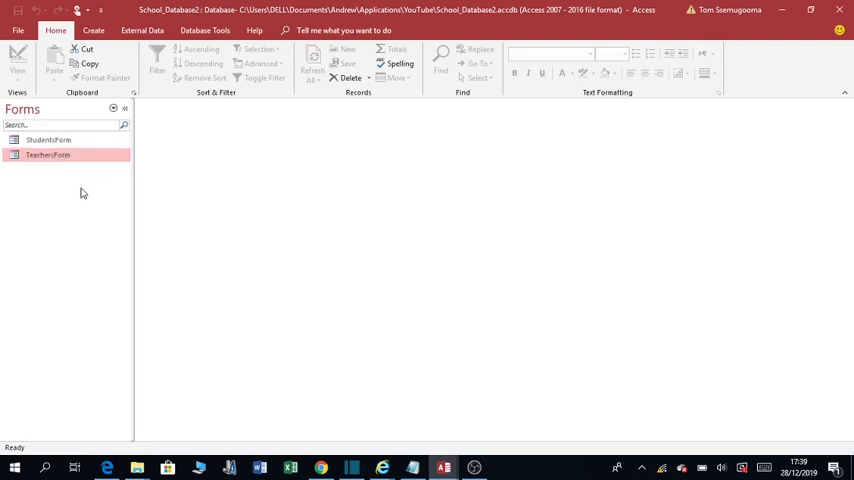
pyautogui.click(48, 139)
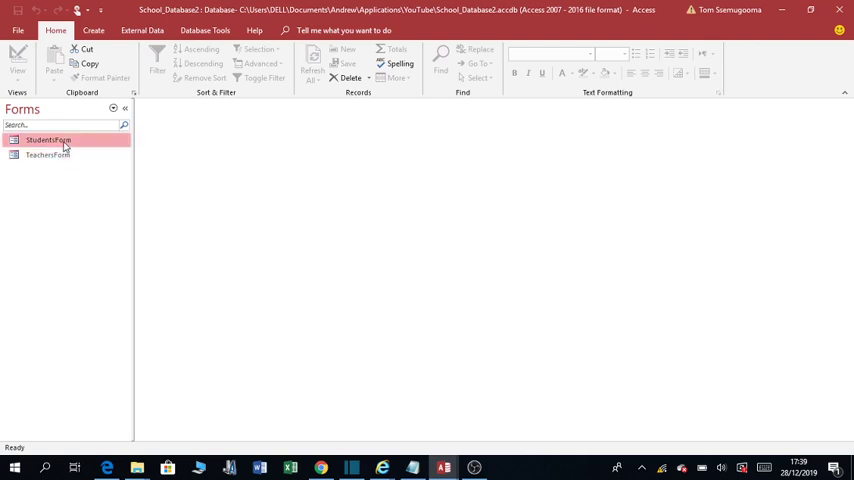
pyautogui.doubleClick(48, 140)
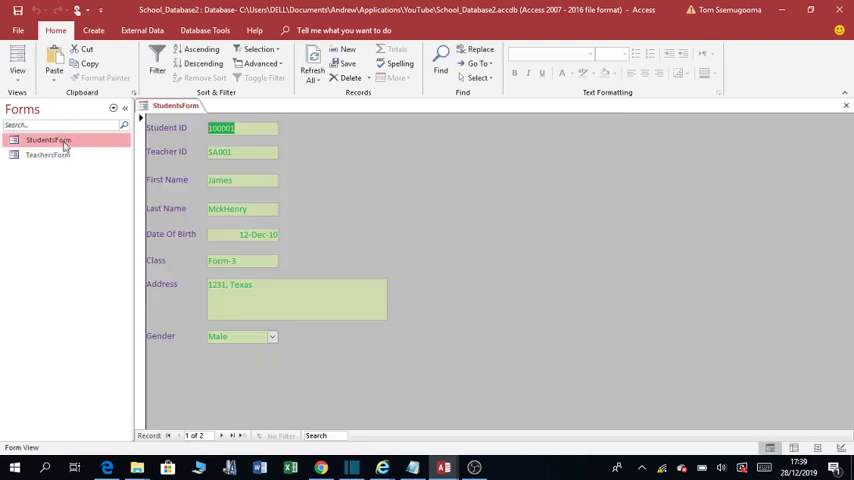
pyautogui.moveTo(283, 172)
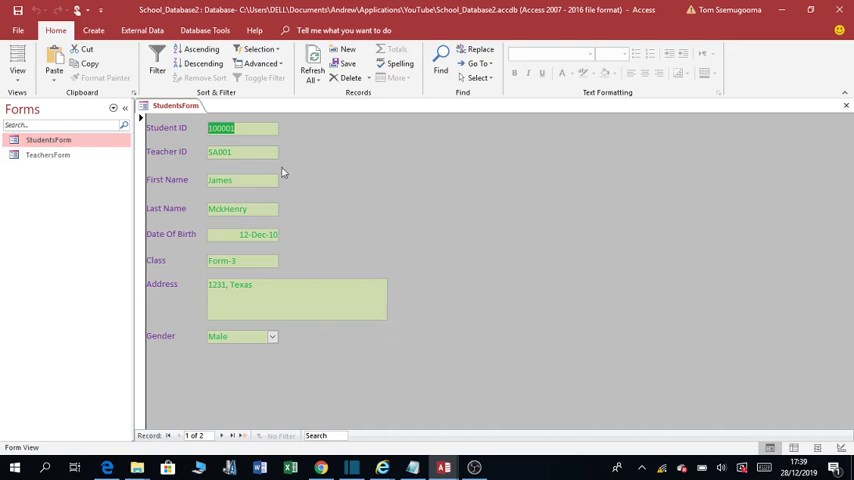
pyautogui.moveTo(172, 124)
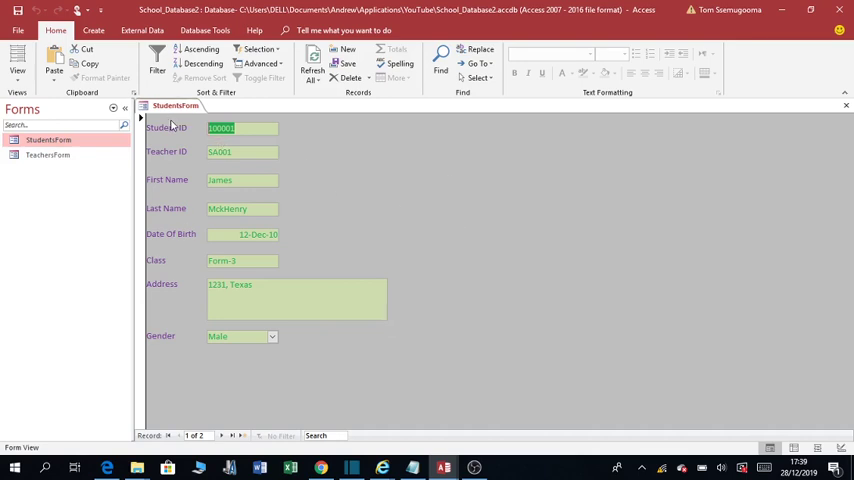
pyautogui.moveTo(846, 107)
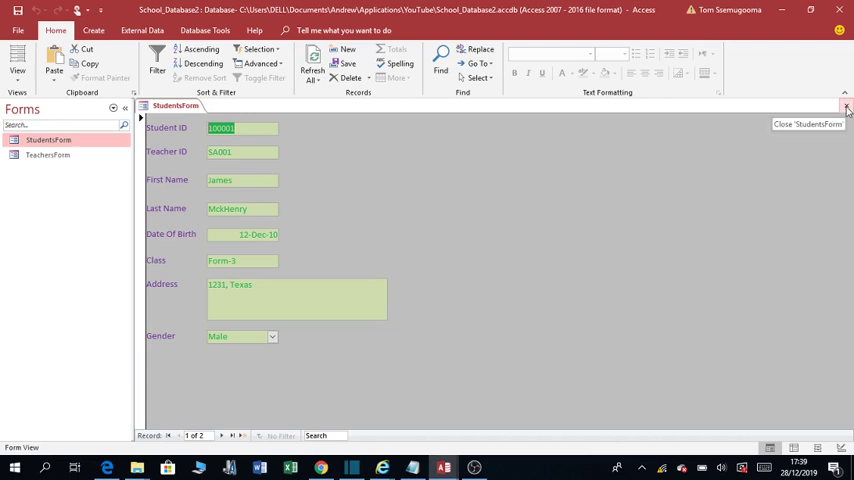
pyautogui.rightClick(42, 139)
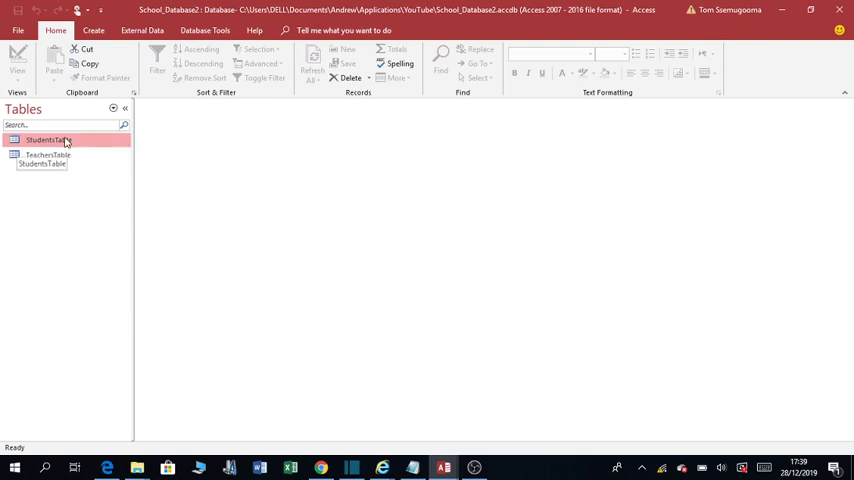
pyautogui.doubleClick(45, 140)
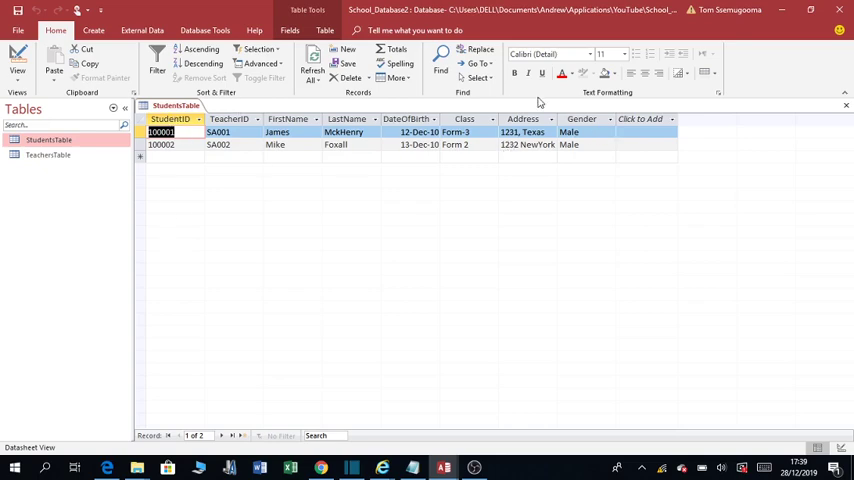
pyautogui.moveTo(630, 117)
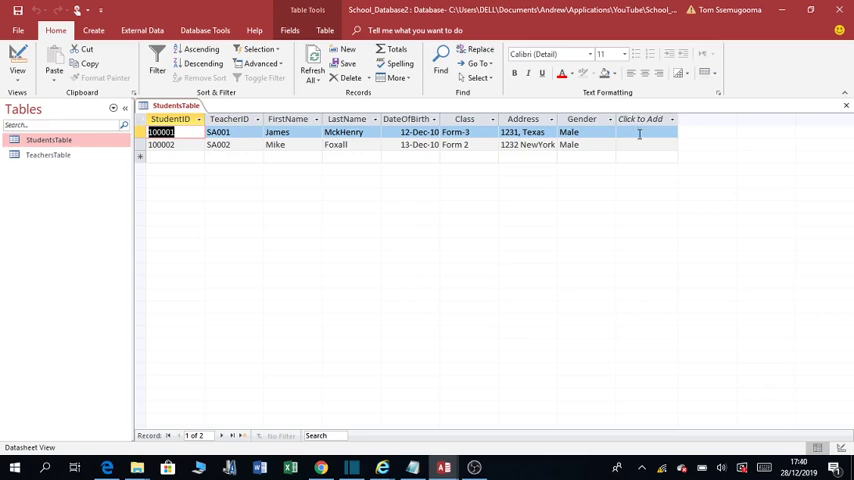
pyautogui.moveTo(473, 206)
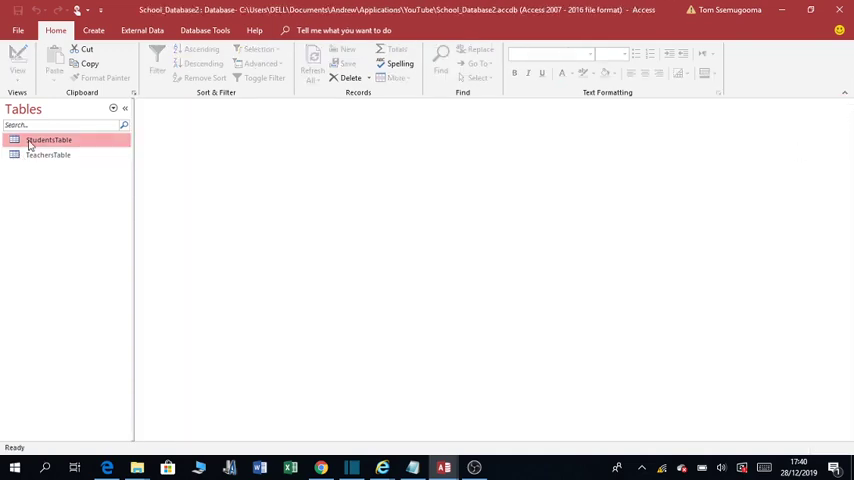
# - Add a Photo field of the Attachment data type to StudentsTable's design
pyautogui.rightClick(48, 139)
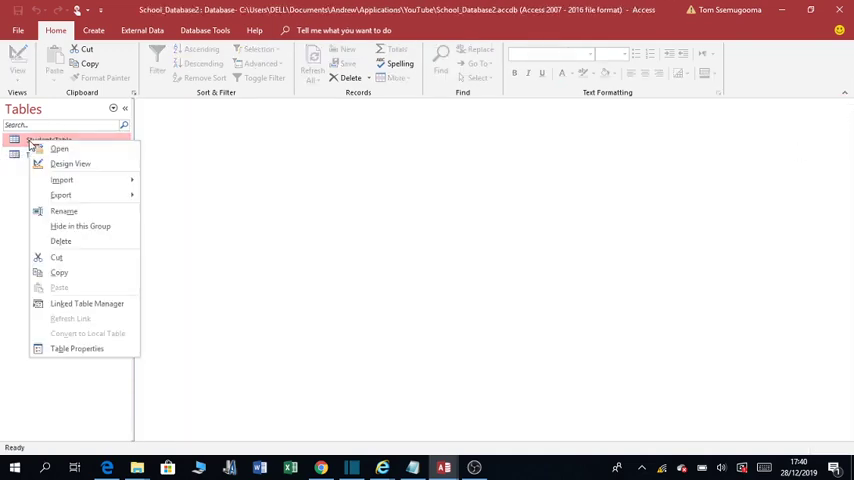
pyautogui.moveTo(70, 164)
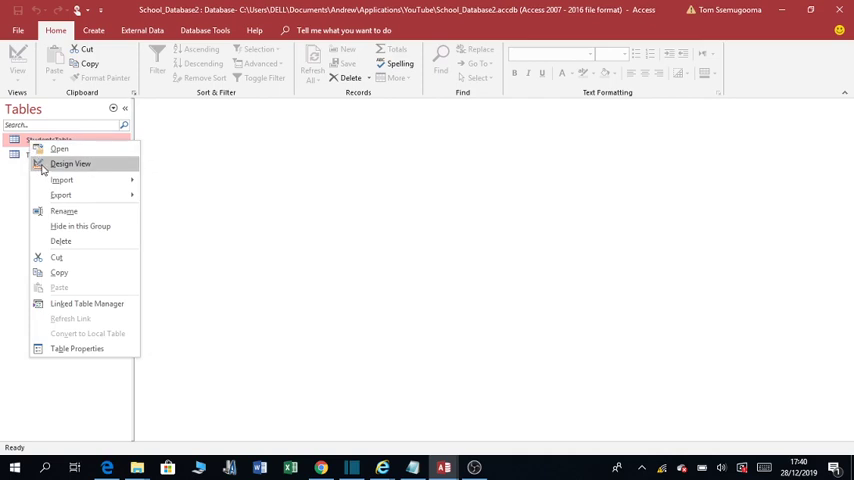
pyautogui.click(70, 163)
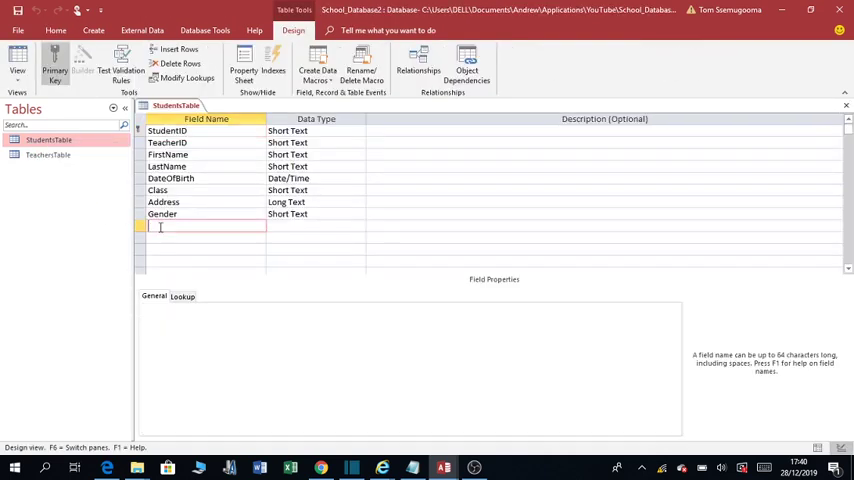
pyautogui.write('Photos')
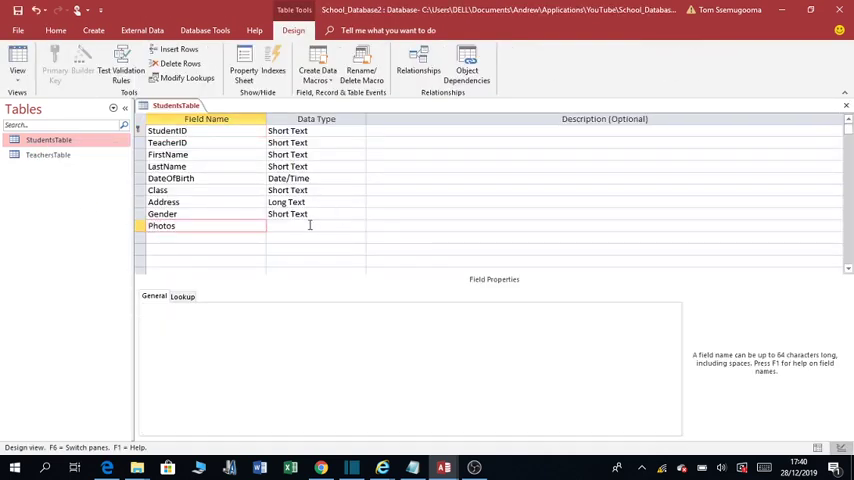
pyautogui.click(300, 225)
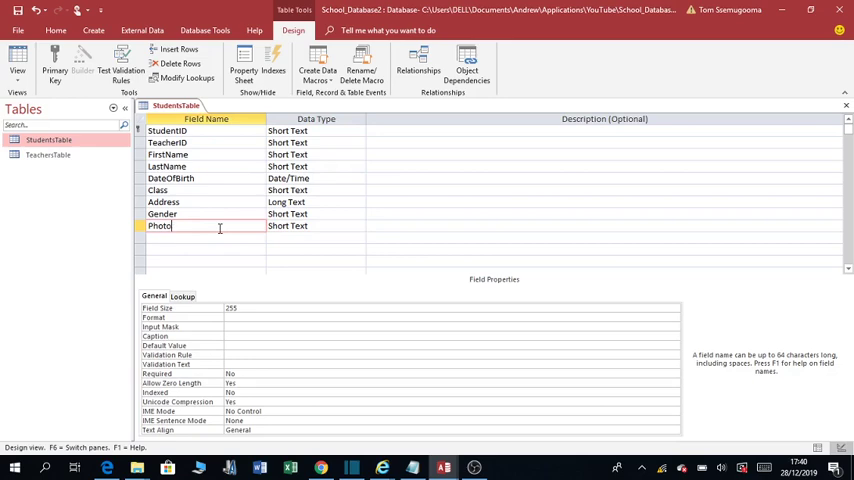
pyautogui.click(316, 225)
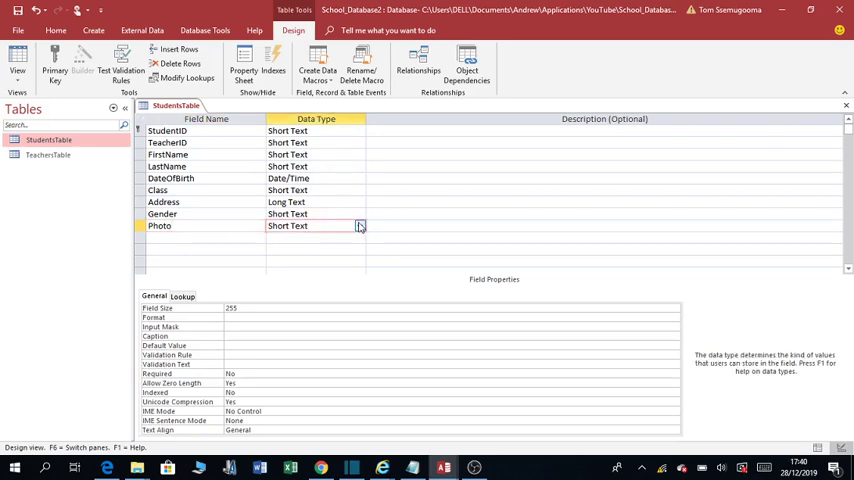
pyautogui.click(359, 225)
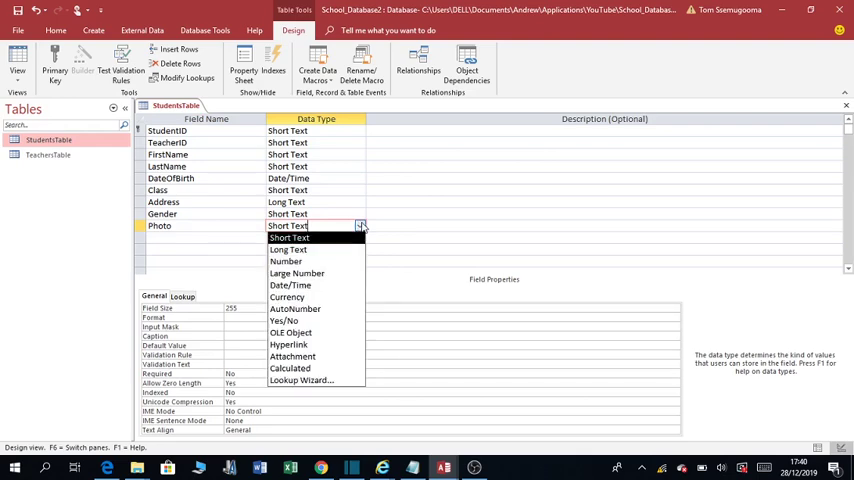
pyautogui.moveTo(315, 380)
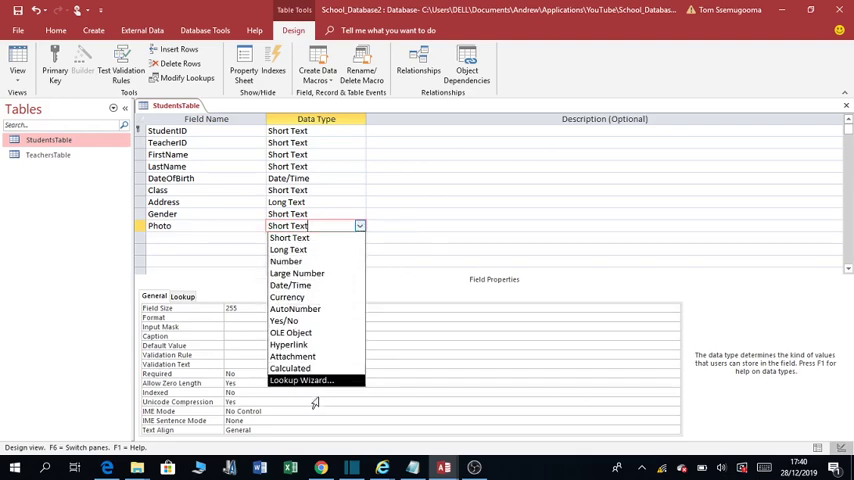
pyautogui.moveTo(290, 368)
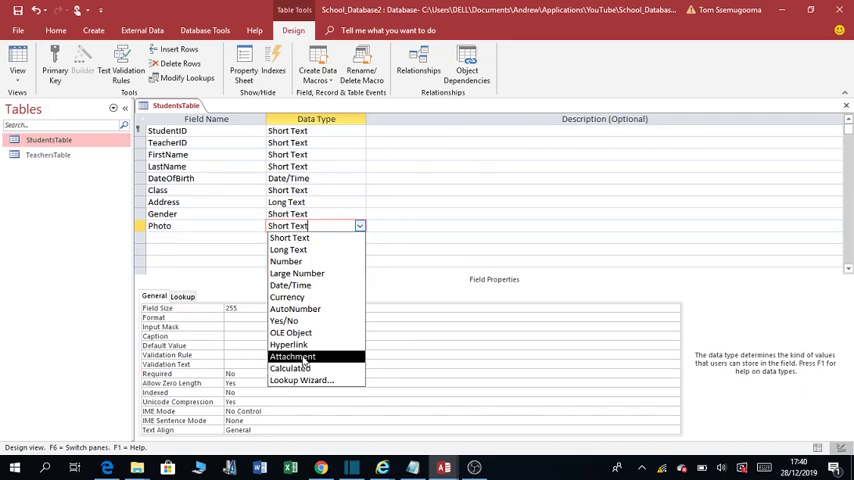
pyautogui.click(292, 356)
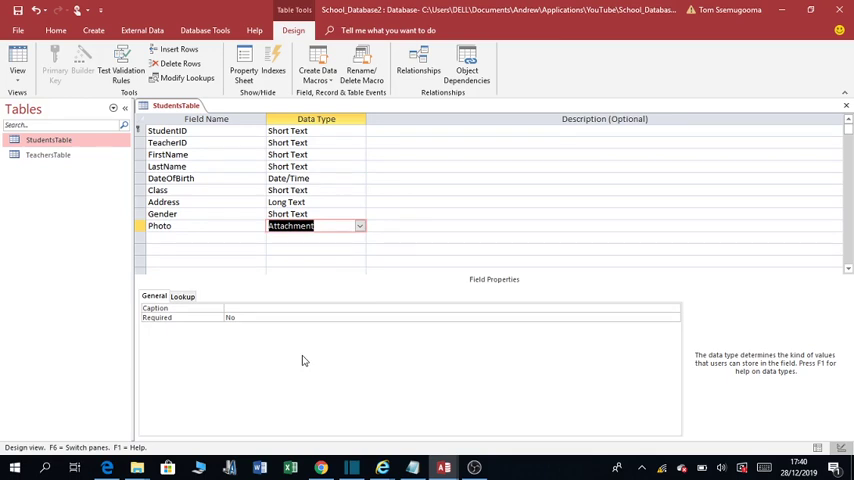
pyautogui.moveTo(254, 356)
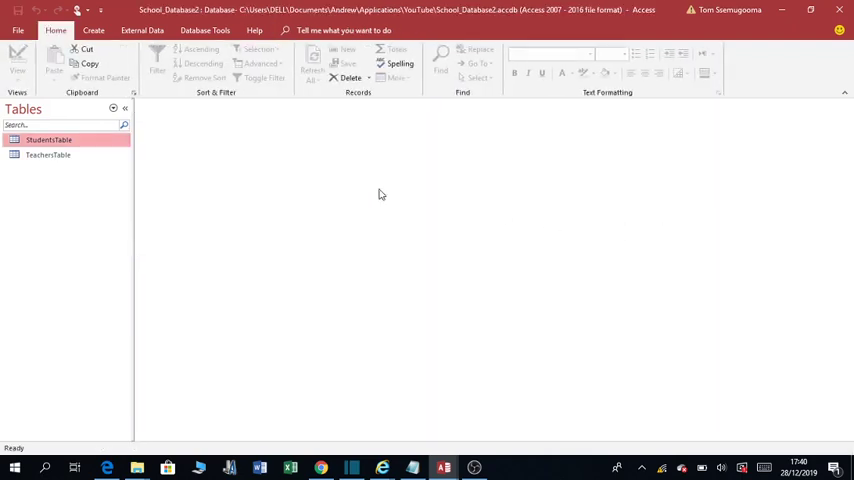
# - Open StudentsTable's datasheet and the Attachments dialog for student 100001
pyautogui.doubleClick(49, 139)
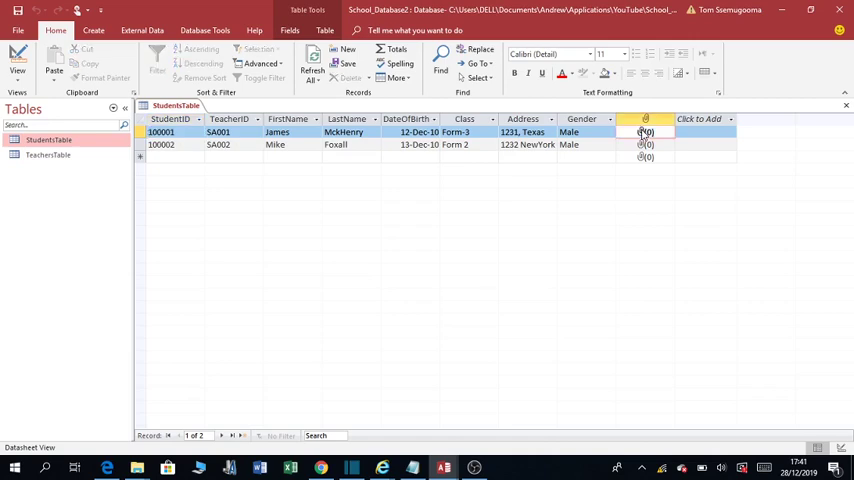
pyautogui.doubleClick(646, 131)
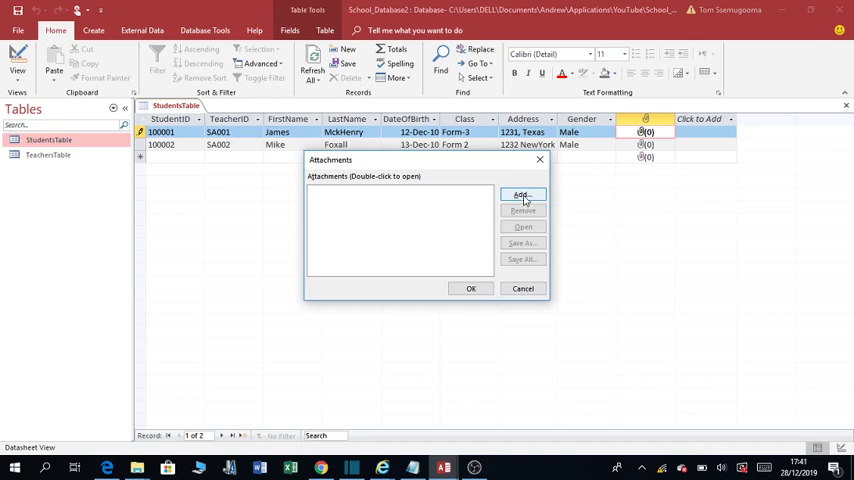
pyautogui.moveTo(396, 197)
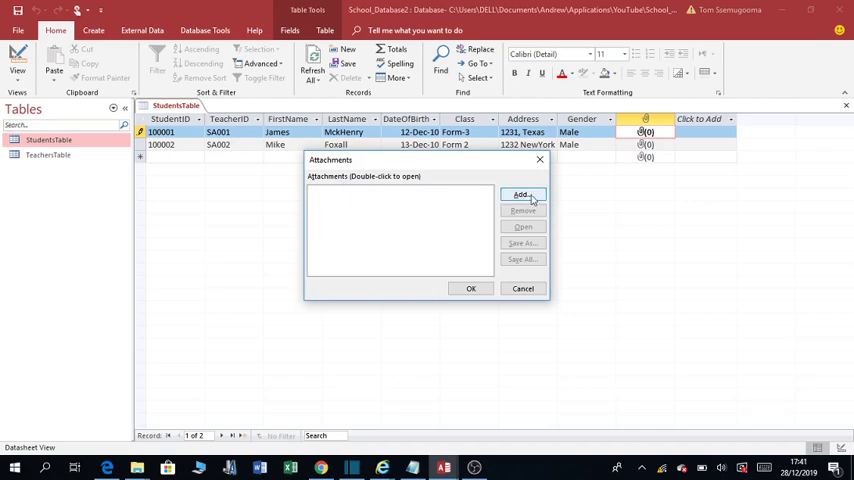
pyautogui.click(520, 195)
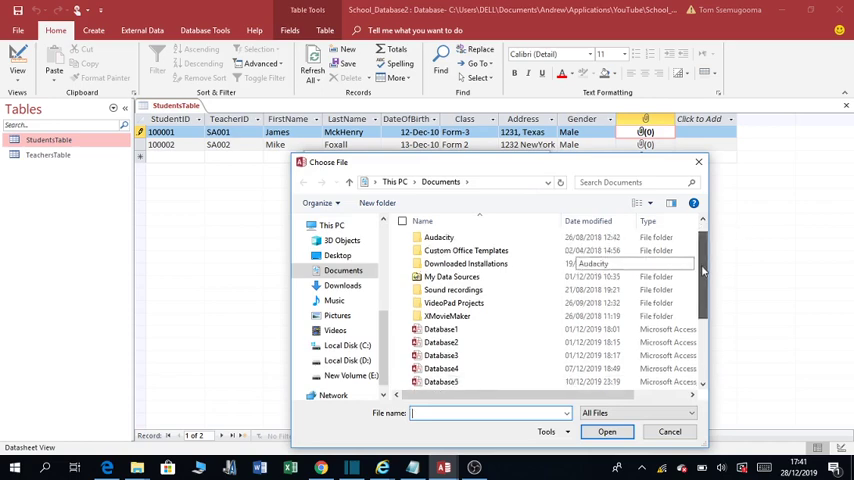
pyautogui.scroll(-3)
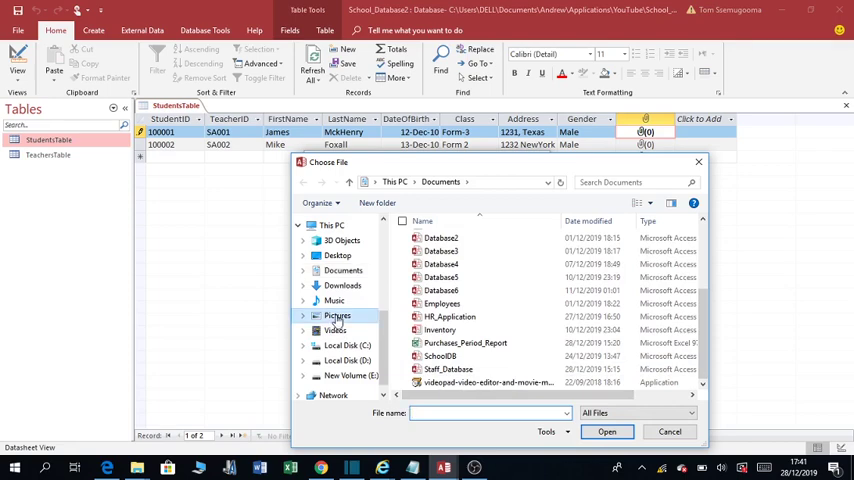
pyautogui.click(337, 315)
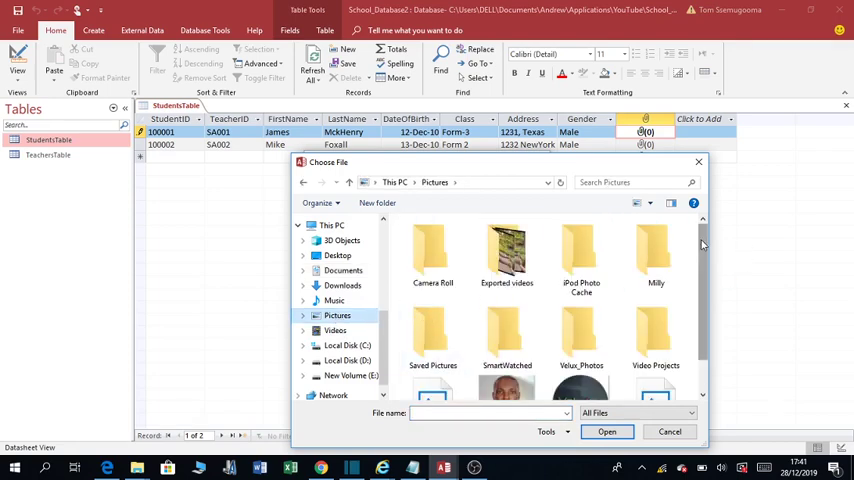
pyautogui.scroll(-3)
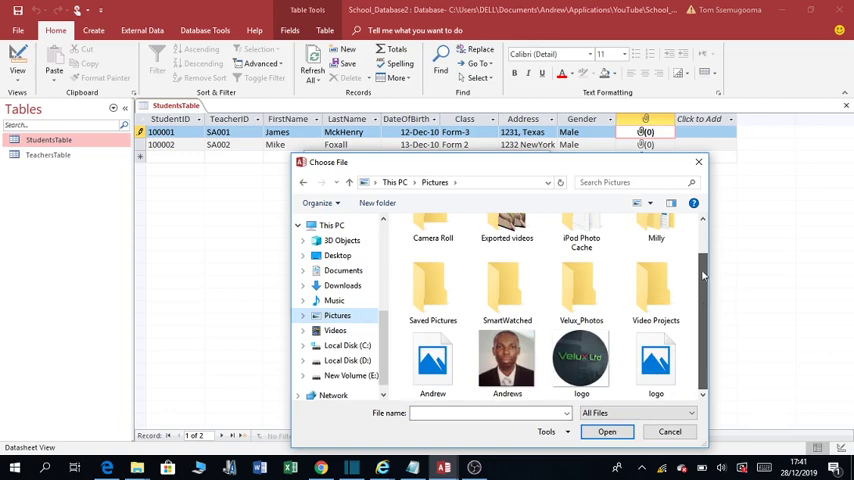
pyautogui.scroll(3)
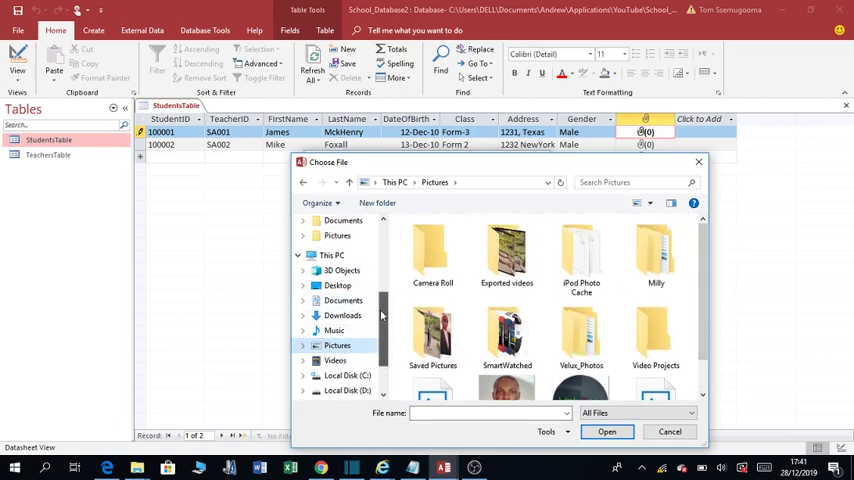
pyautogui.scroll(3)
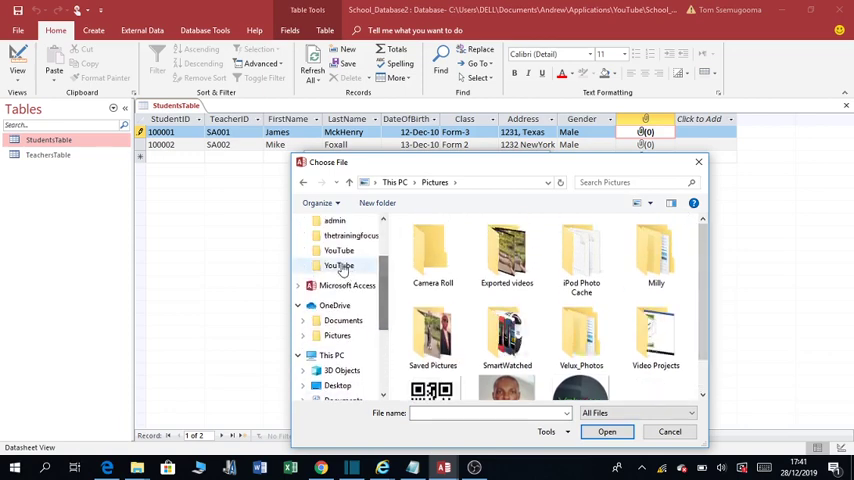
pyautogui.doubleClick(339, 251)
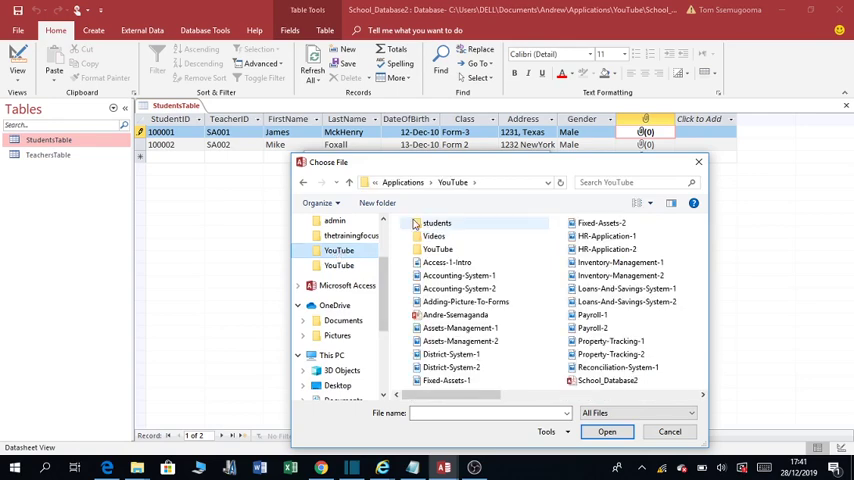
pyautogui.doubleClick(437, 222)
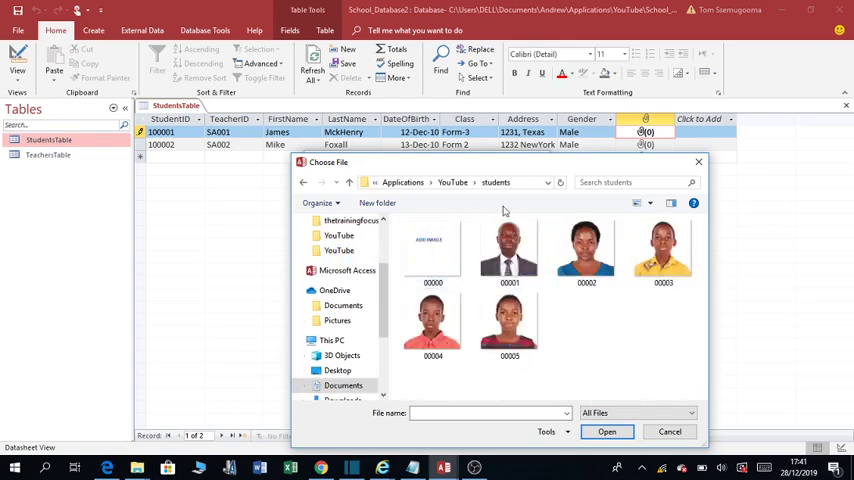
pyautogui.moveTo(510, 250)
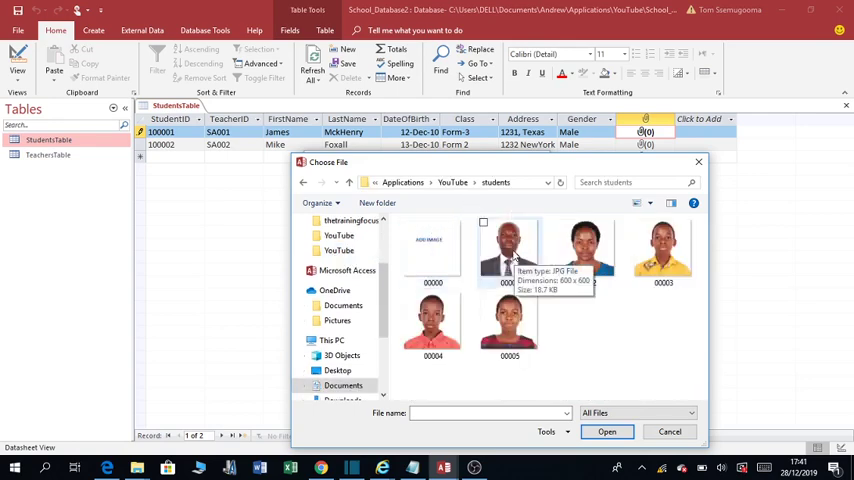
pyautogui.click(509, 250)
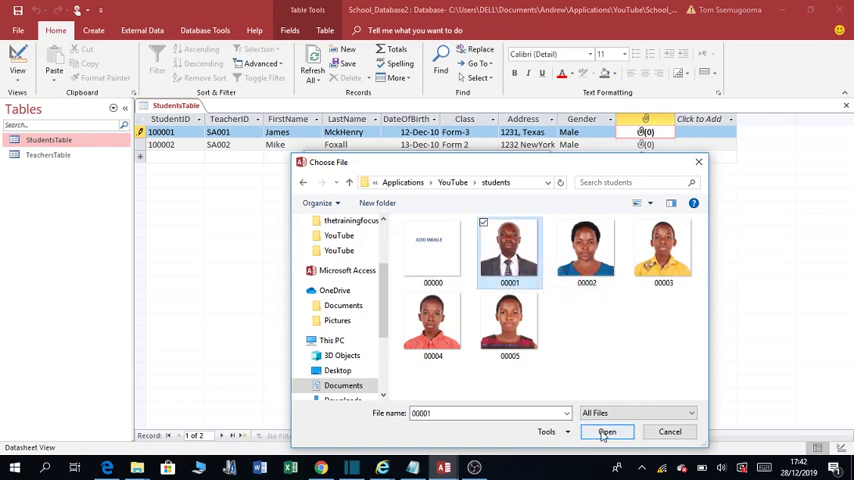
pyautogui.click(607, 431)
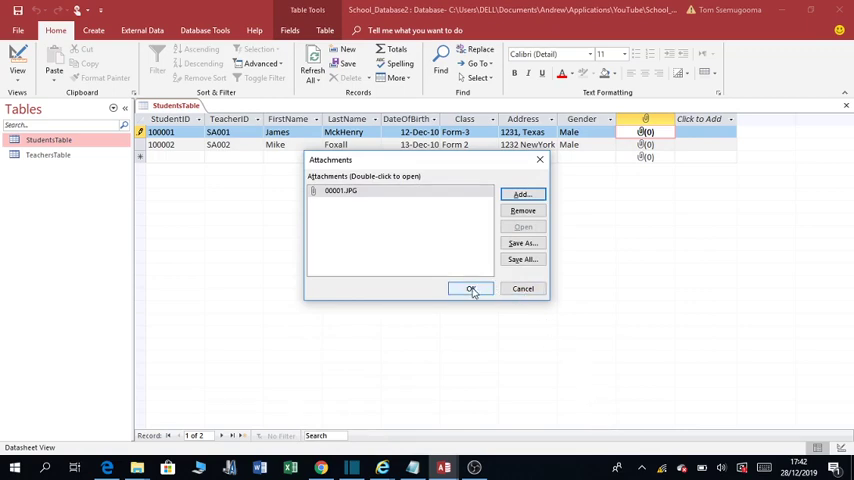
pyautogui.click(471, 289)
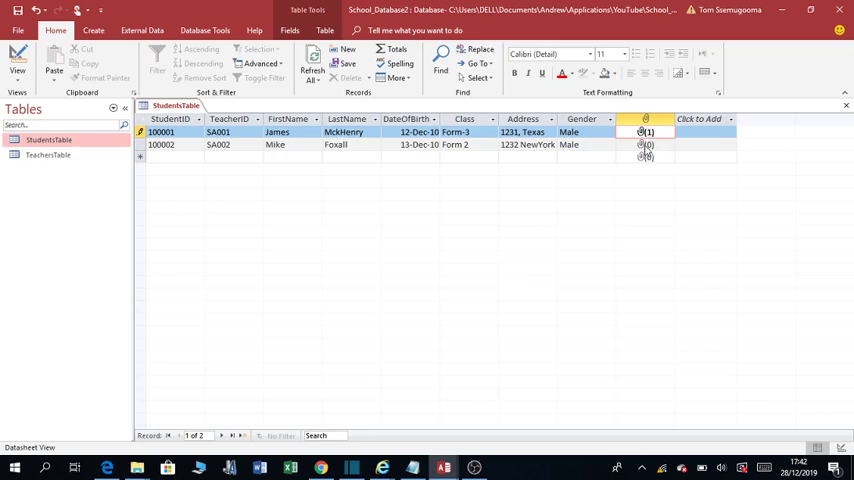
pyautogui.moveTo(645, 148)
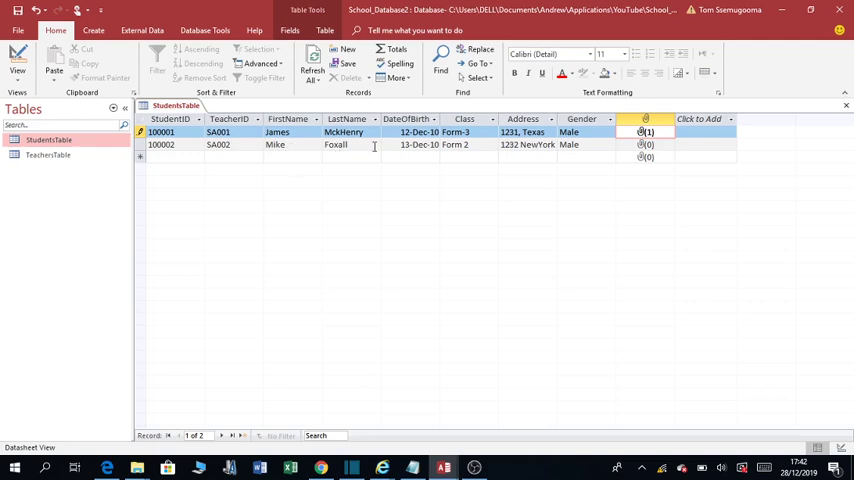
pyautogui.moveTo(645, 146)
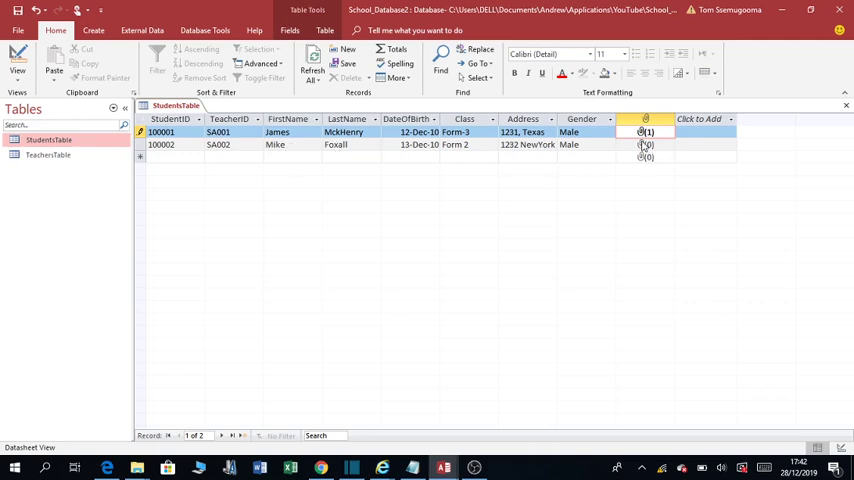
pyautogui.click(645, 144)
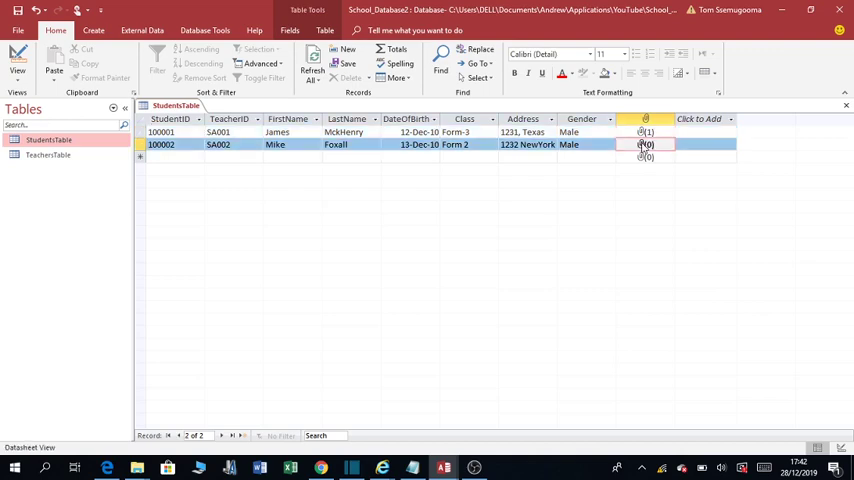
pyautogui.doubleClick(646, 144)
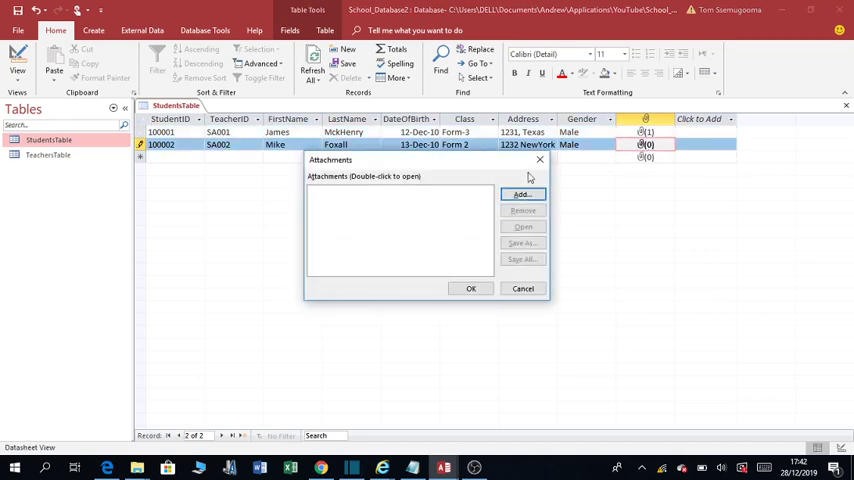
pyautogui.click(522, 194)
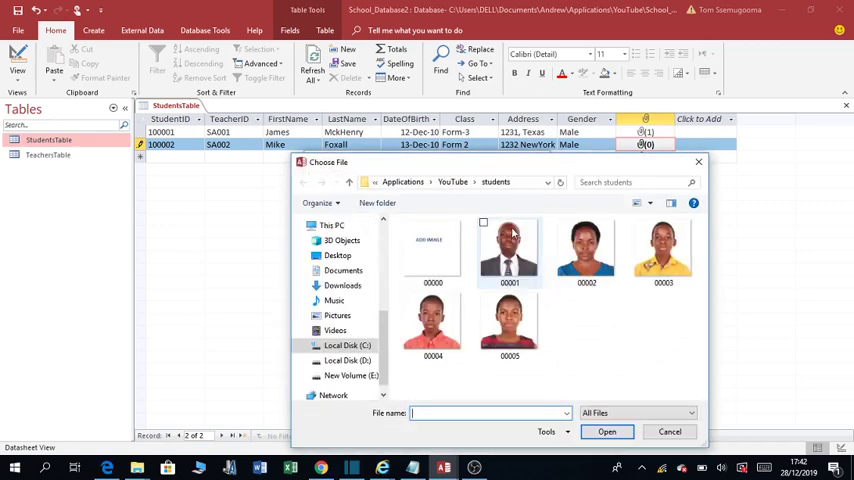
pyautogui.click(663, 250)
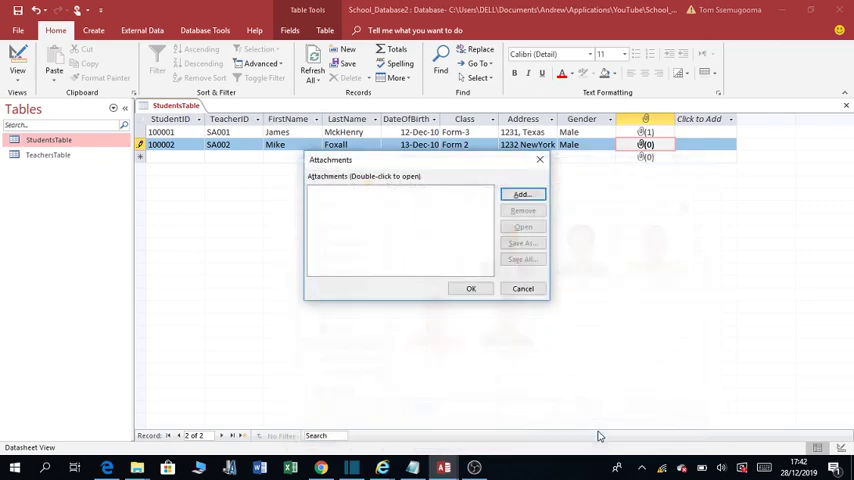
pyautogui.click(521, 194)
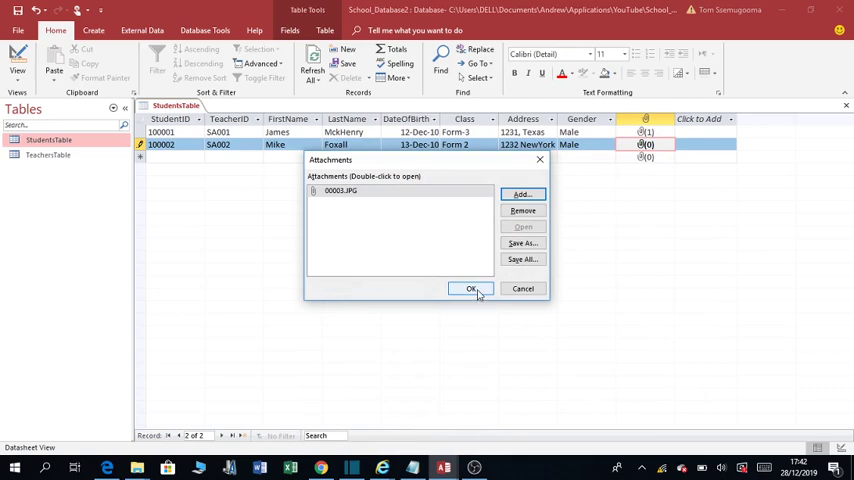
pyautogui.click(471, 289)
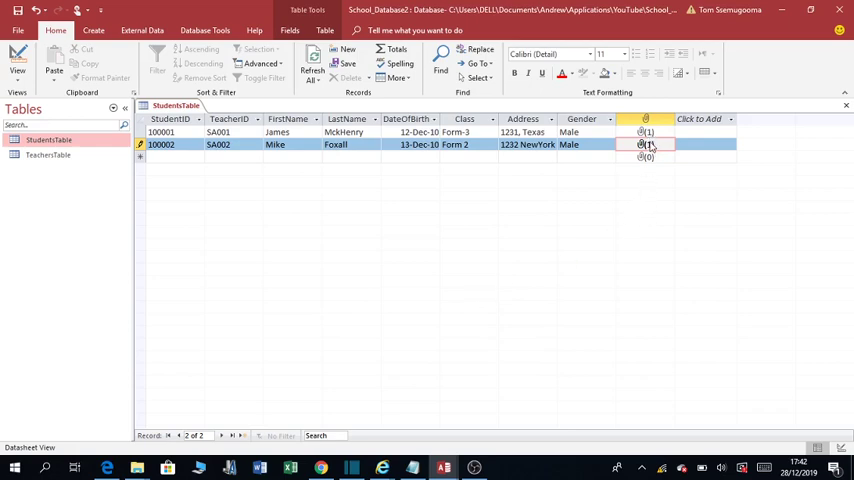
# - Check record 1's 00001.JPG attachment, then close StudentsTable
pyautogui.doubleClick(647, 132)
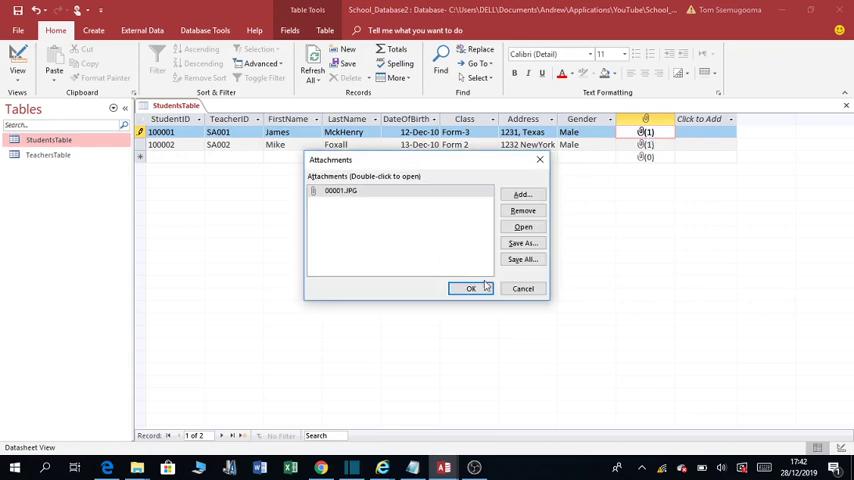
pyautogui.click(470, 289)
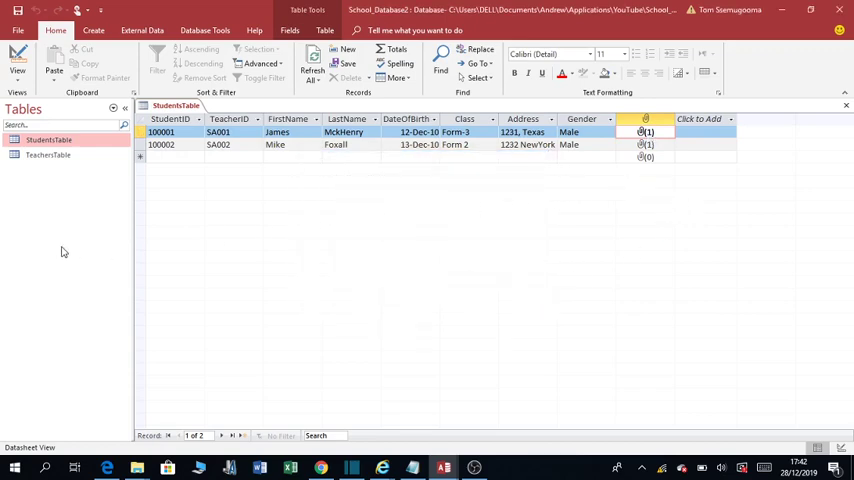
pyautogui.moveTo(230, 169)
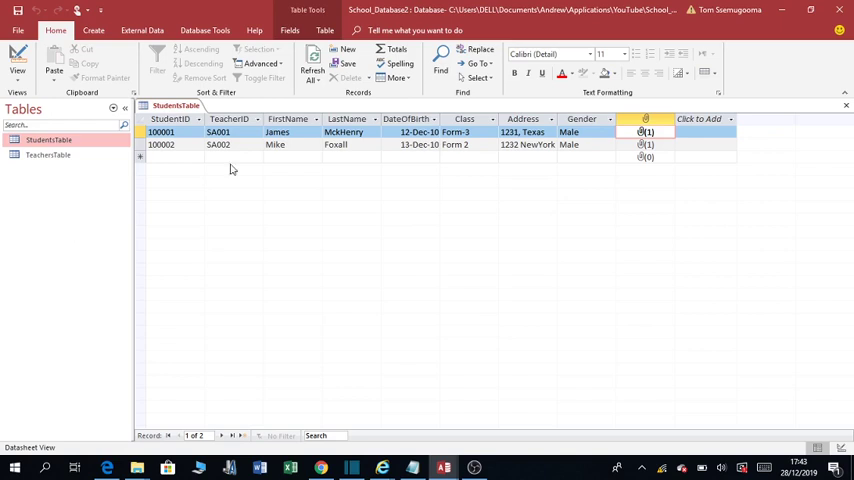
pyautogui.moveTo(850, 133)
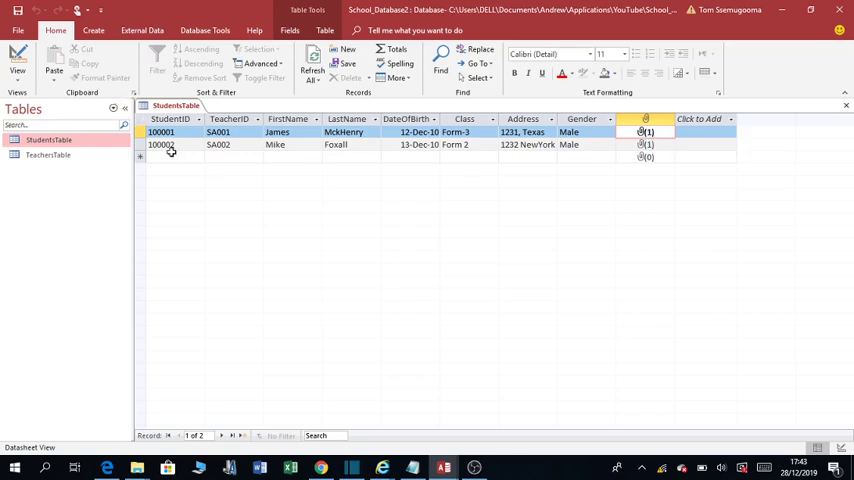
pyautogui.click(846, 105)
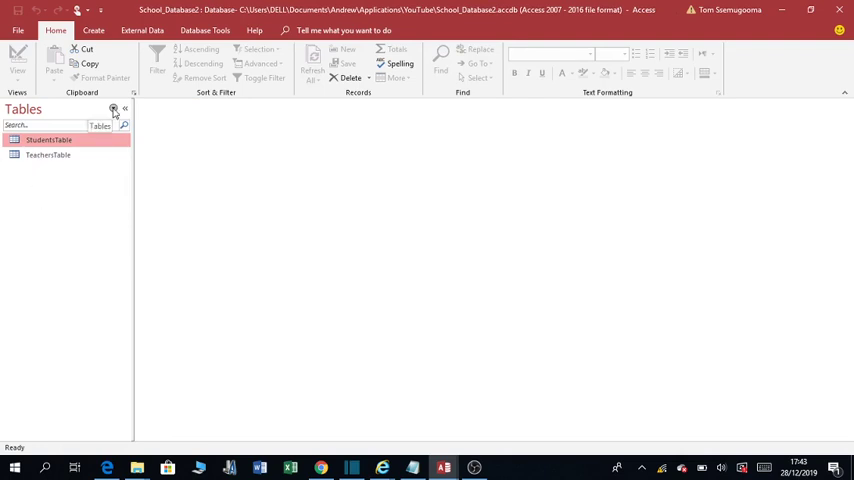
# - Show All Access Objects, then preview and close StudentsForm
pyautogui.click(114, 108)
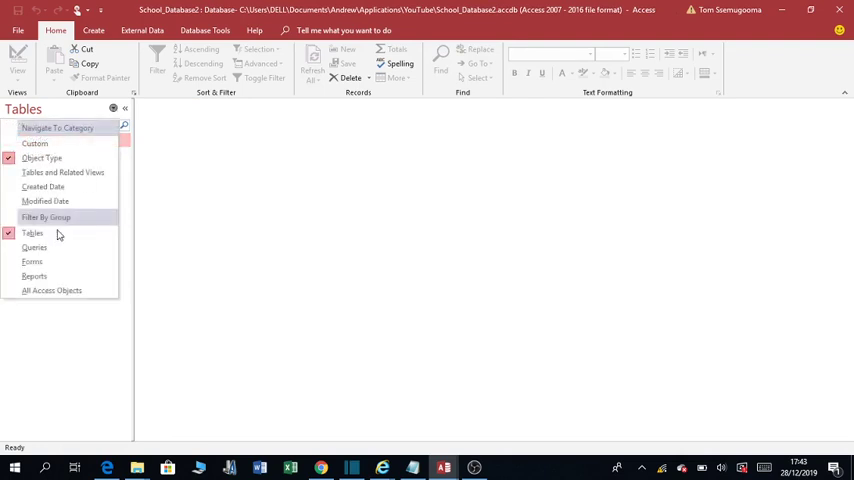
pyautogui.moveTo(51, 290)
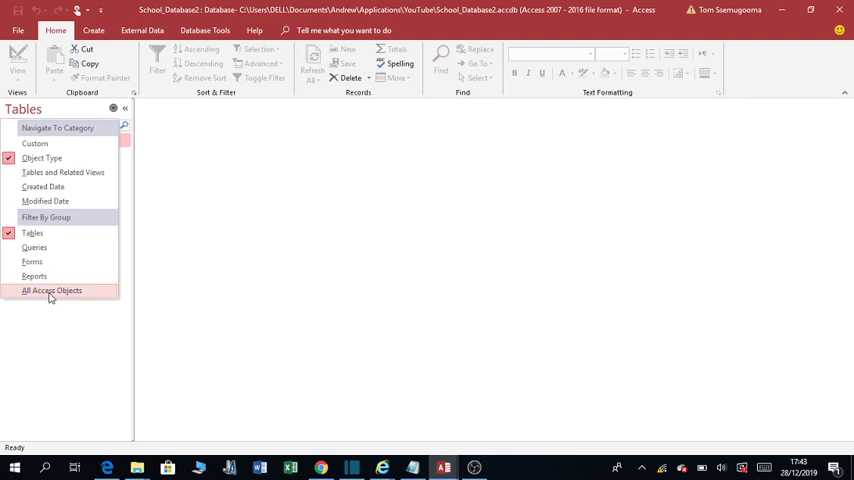
pyautogui.click(52, 291)
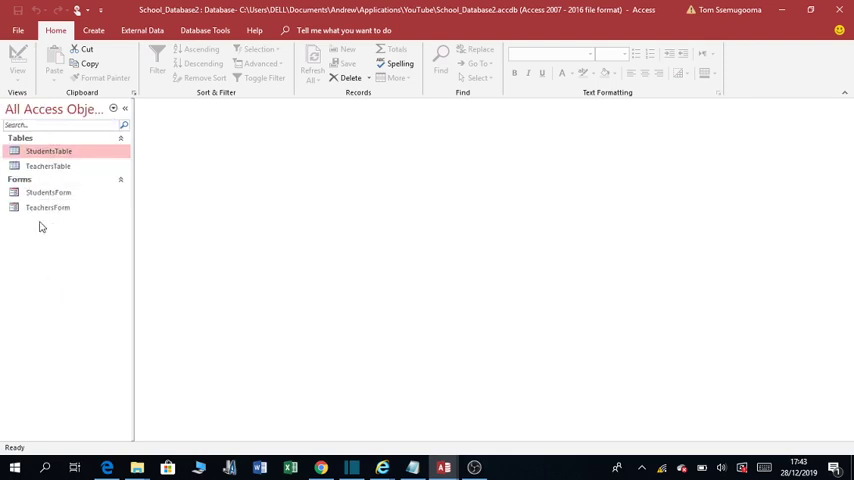
pyautogui.moveTo(47, 207)
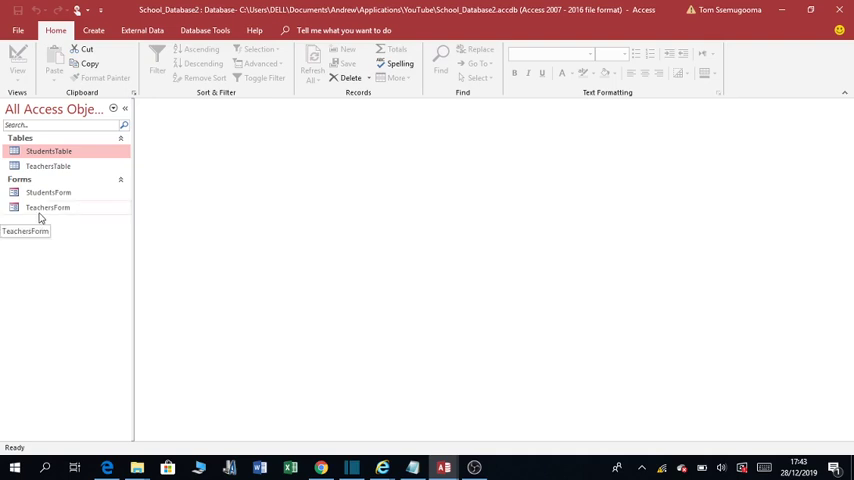
pyautogui.moveTo(48, 192)
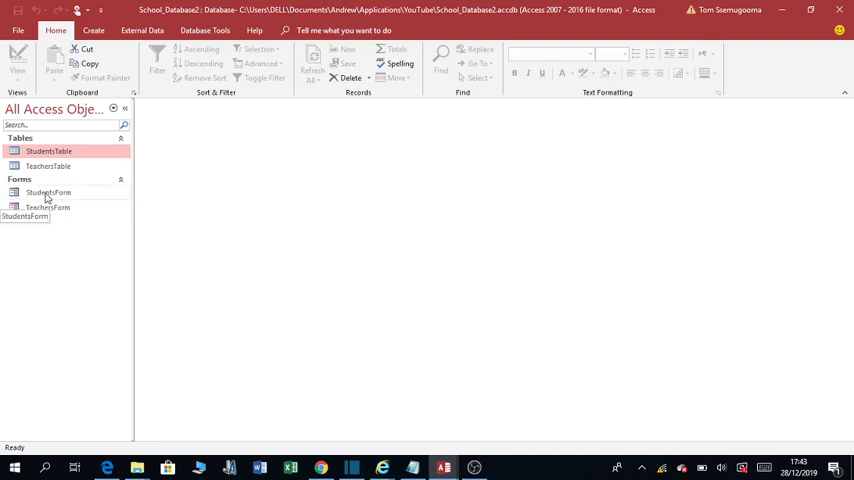
pyautogui.click(48, 192)
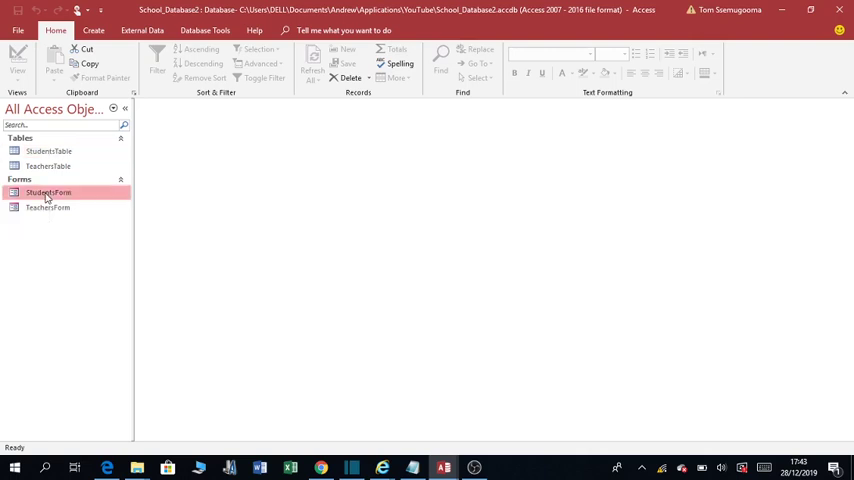
pyautogui.doubleClick(48, 192)
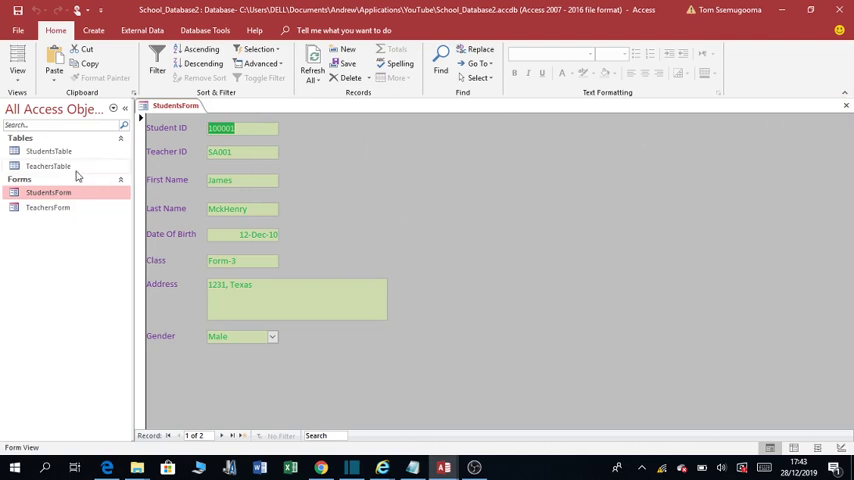
pyautogui.moveTo(48, 192)
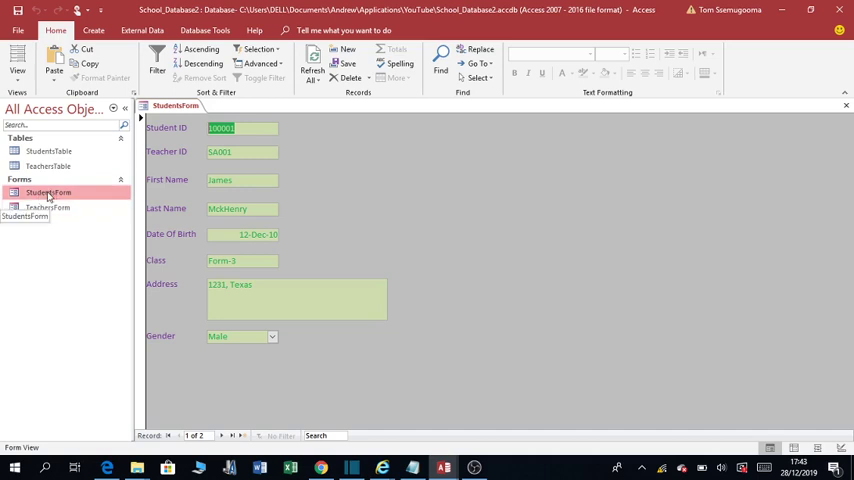
pyautogui.moveTo(845, 105)
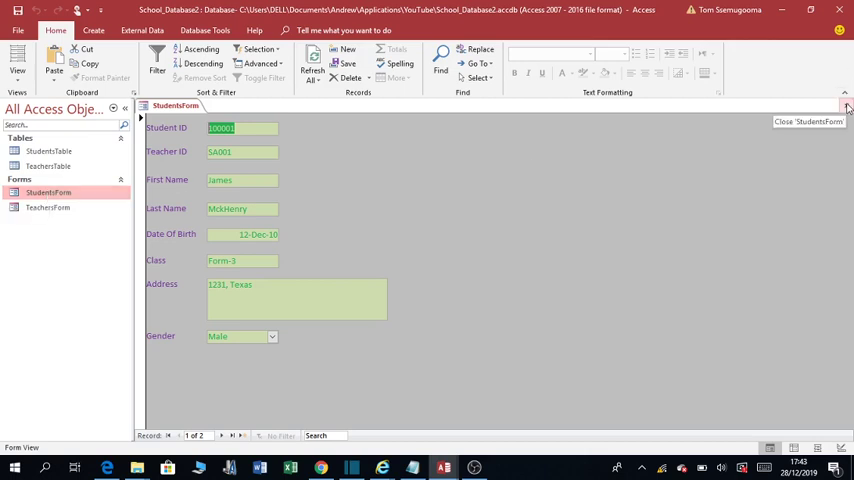
pyautogui.click(845, 105)
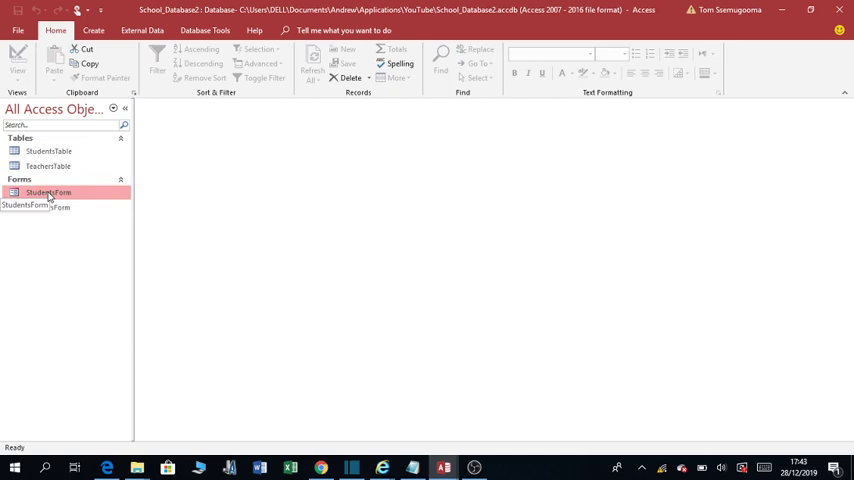
# - Open StudentsForm in Design View from its right-click menu
pyautogui.rightClick(42, 192)
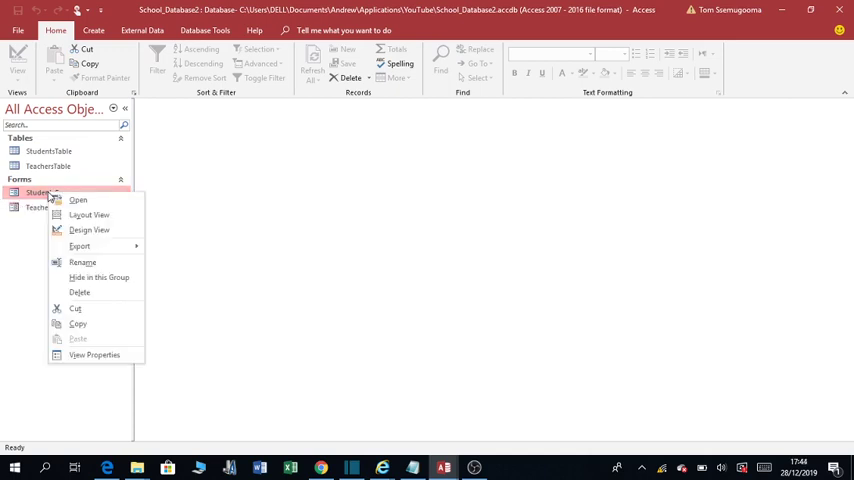
pyautogui.moveTo(89, 230)
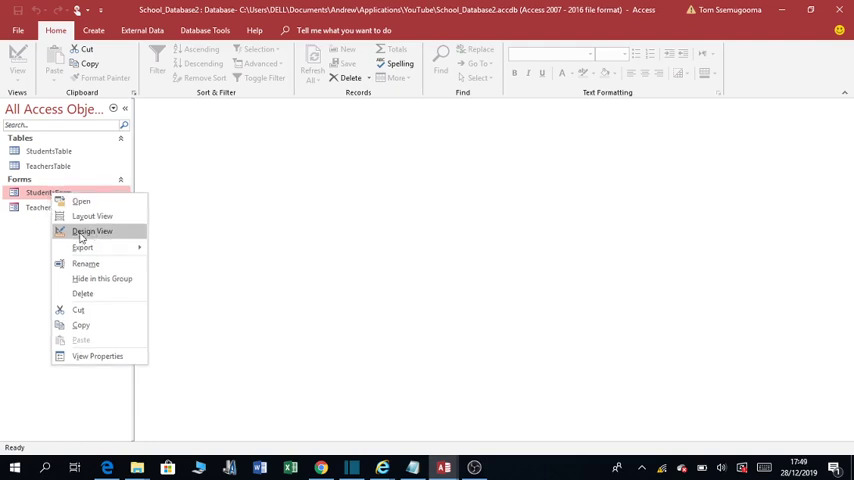
pyautogui.click(91, 231)
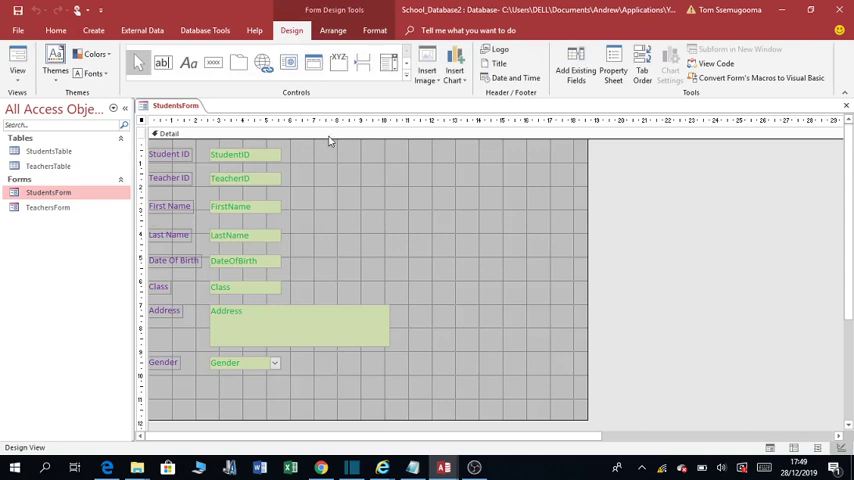
pyautogui.moveTo(654, 251)
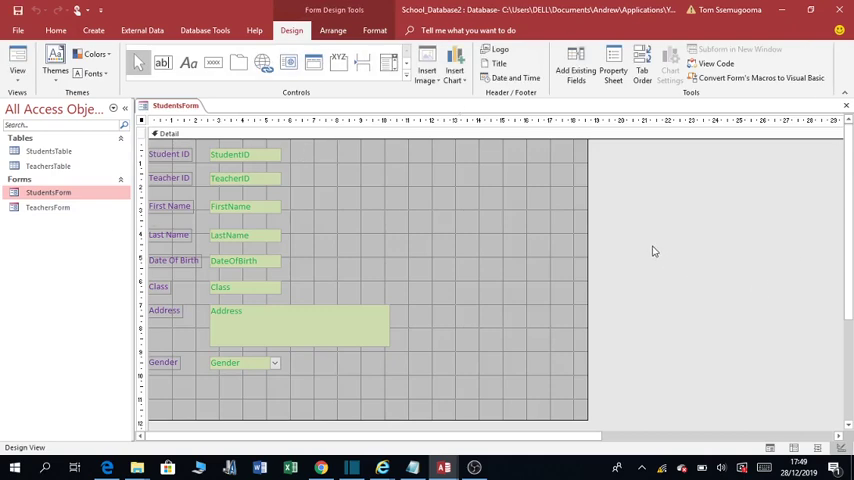
pyautogui.moveTo(586, 252)
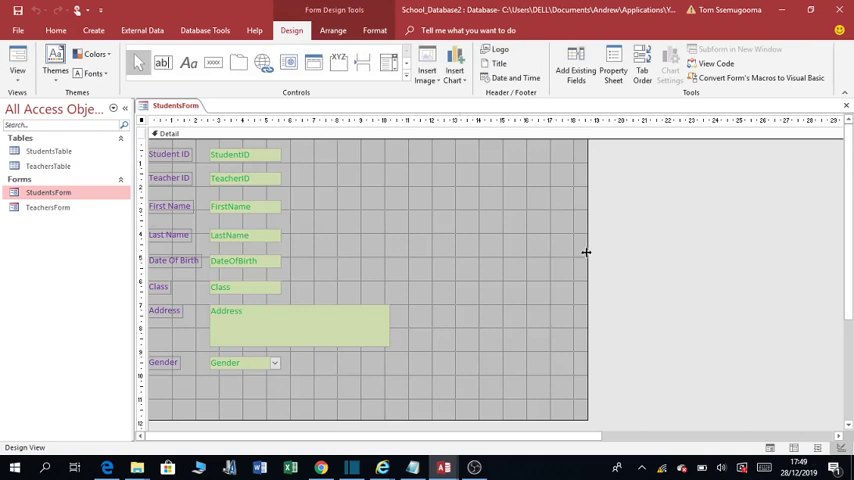
pyautogui.moveTo(350, 200)
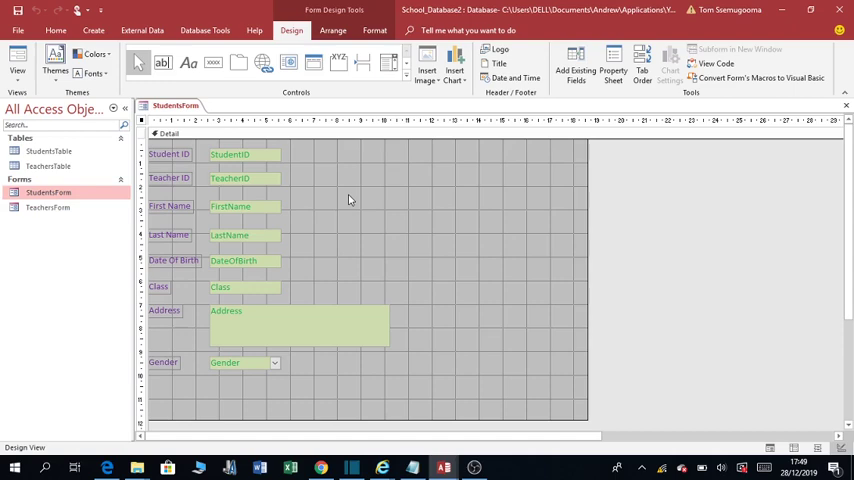
pyautogui.moveTo(288, 215)
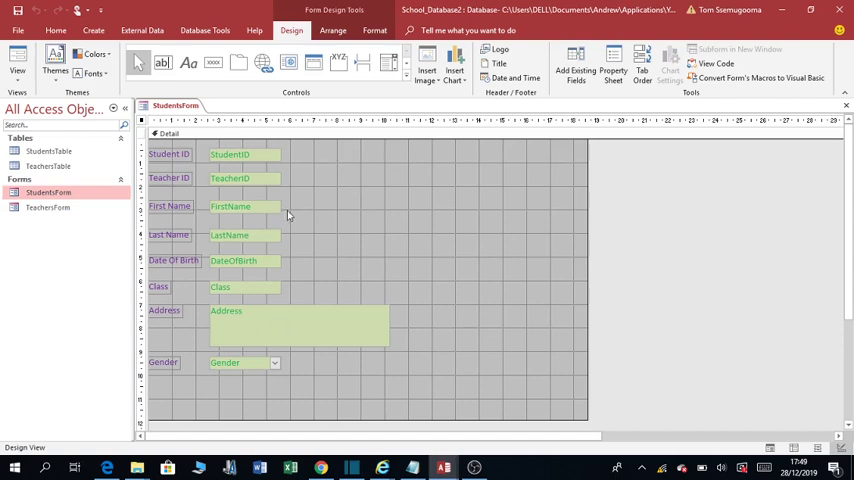
pyautogui.moveTo(213, 188)
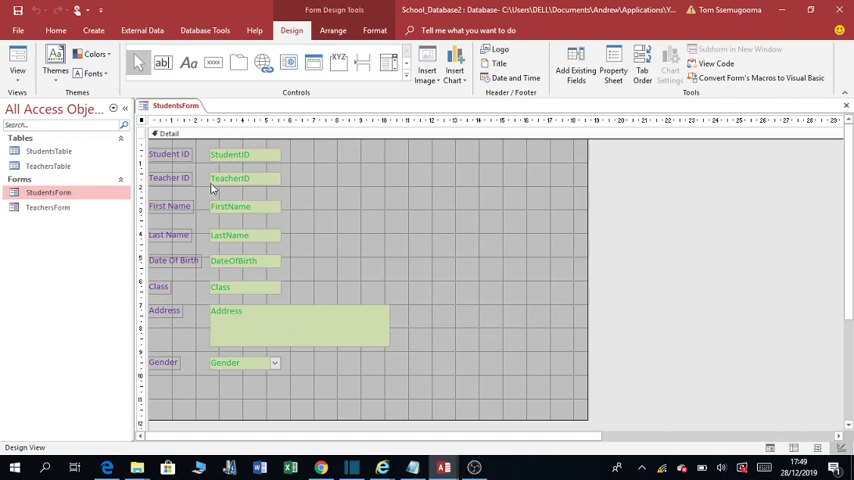
pyautogui.moveTo(128, 220)
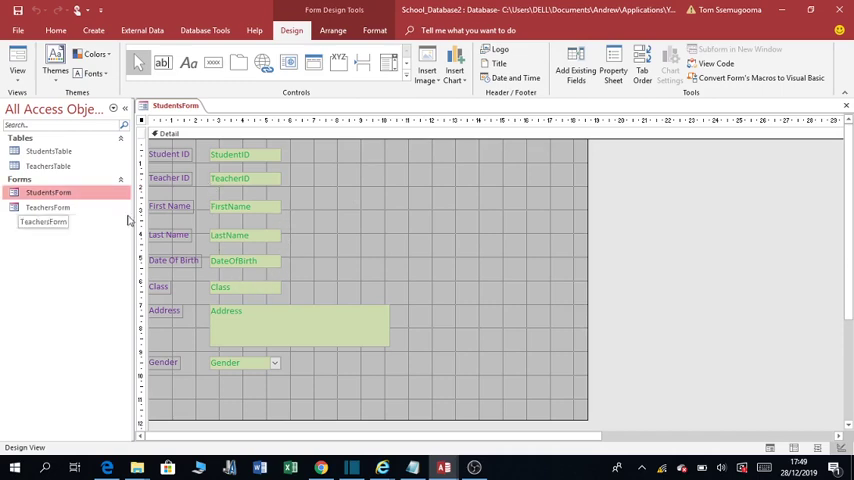
pyautogui.moveTo(50, 192)
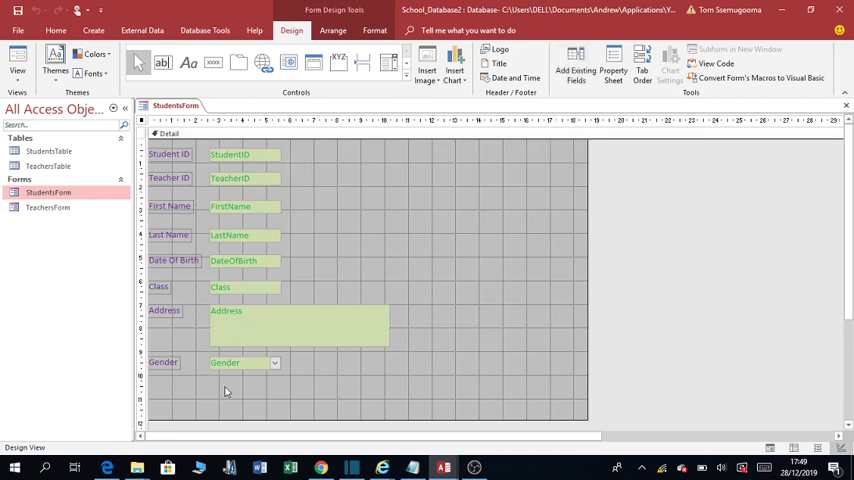
pyautogui.moveTo(478, 210)
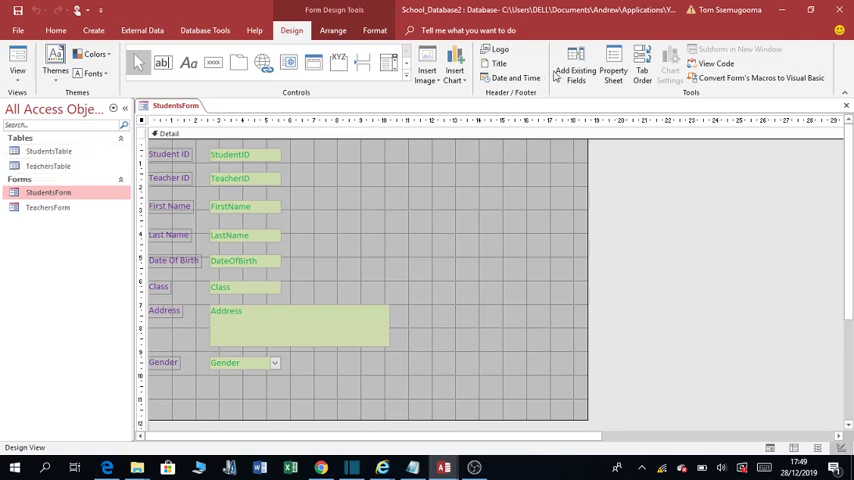
pyautogui.moveTo(575, 65)
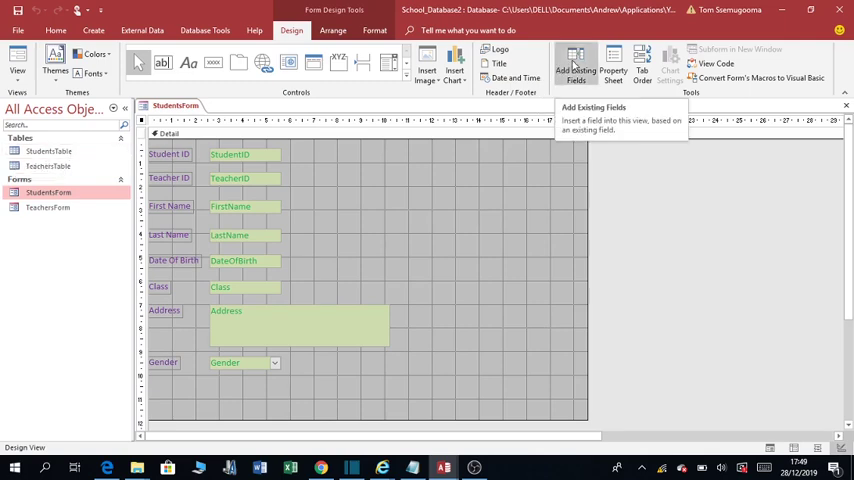
# - Drag the Photo field from the all-tables Field List onto StudentsForm's Detail section
pyautogui.click(575, 68)
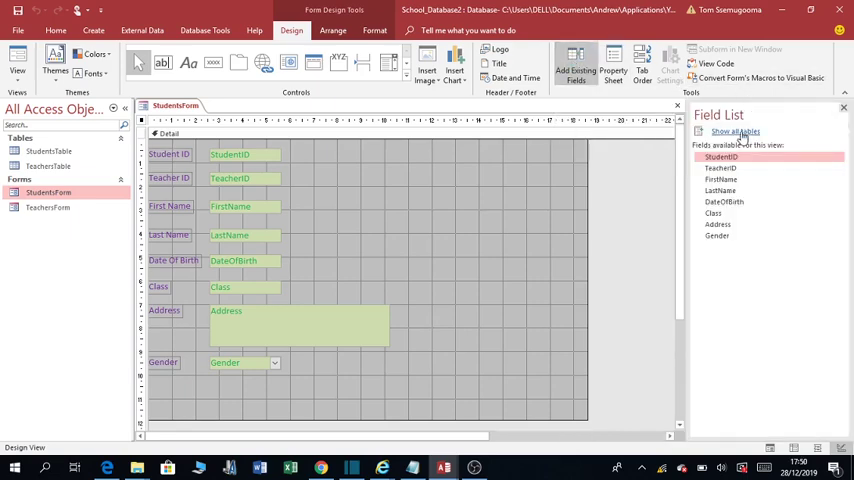
pyautogui.click(735, 131)
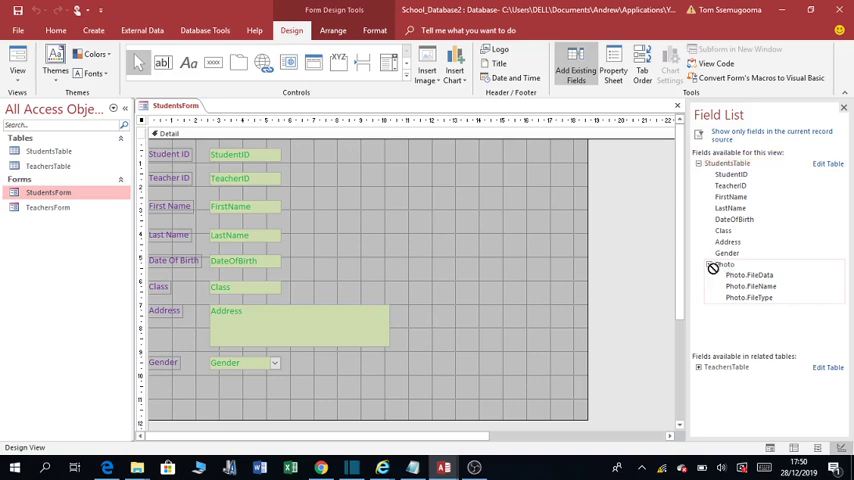
pyautogui.click(713, 268)
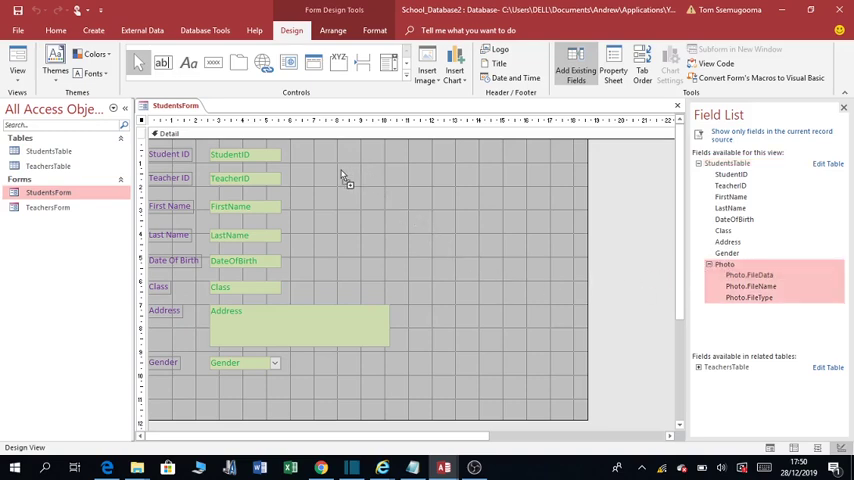
pyautogui.moveTo(725, 264); pyautogui.dragTo(355, 190)
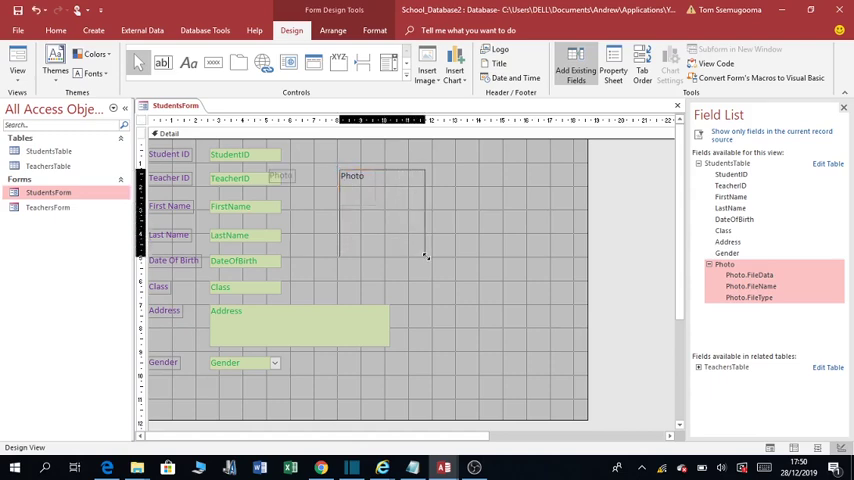
pyautogui.click(385, 215)
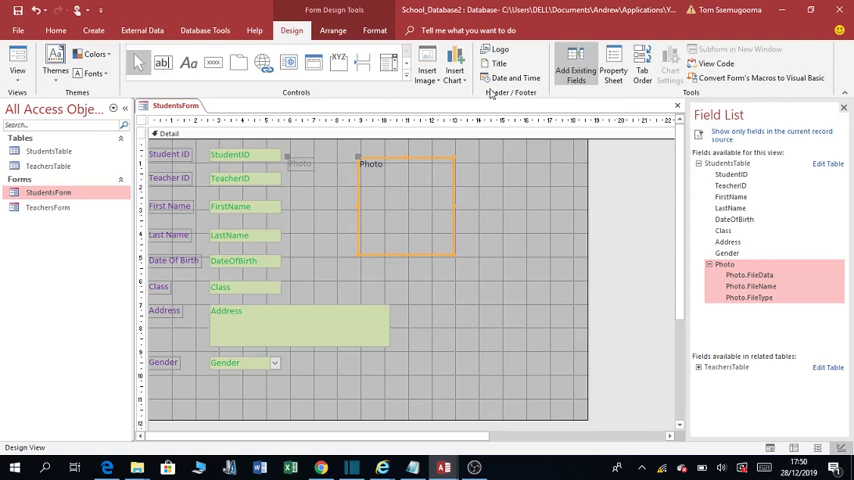
pyautogui.moveTo(843, 108)
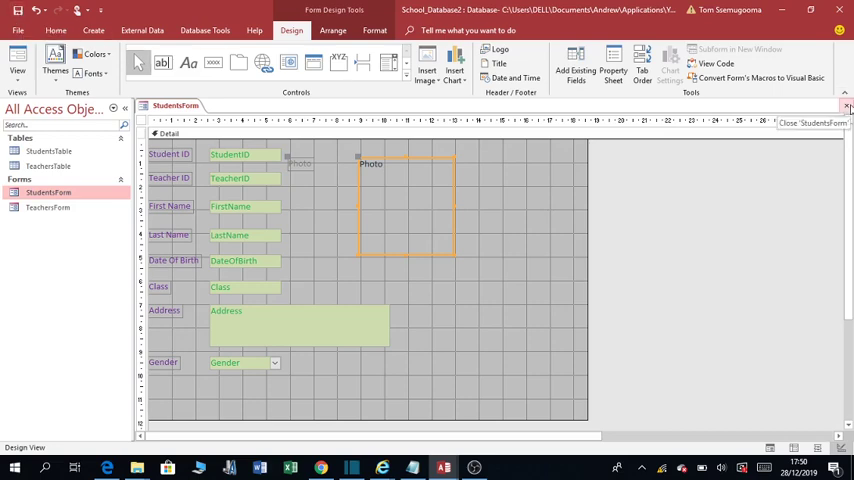
# - Save StudentsForm's design changes on closing, then reopen it in Form view
pyautogui.click(846, 107)
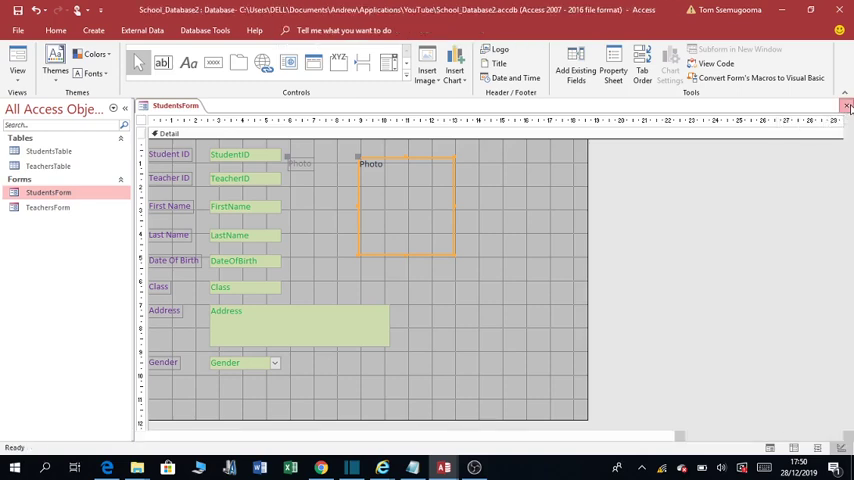
pyautogui.click(848, 107)
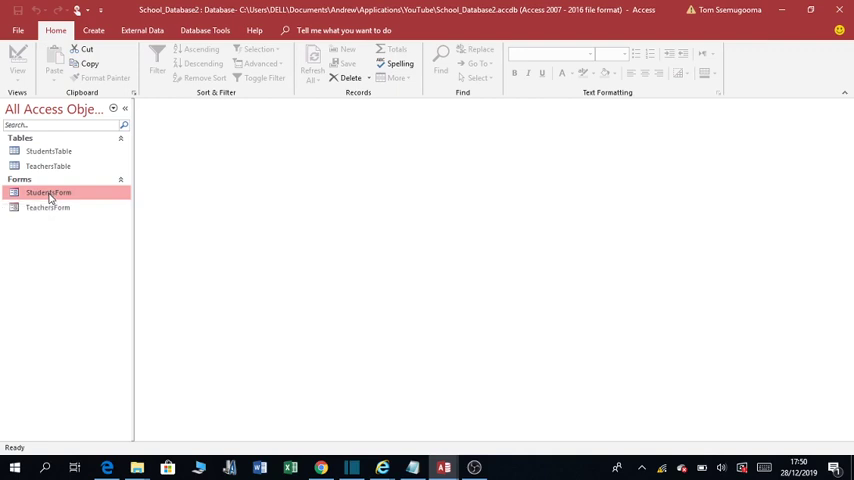
pyautogui.doubleClick(48, 192)
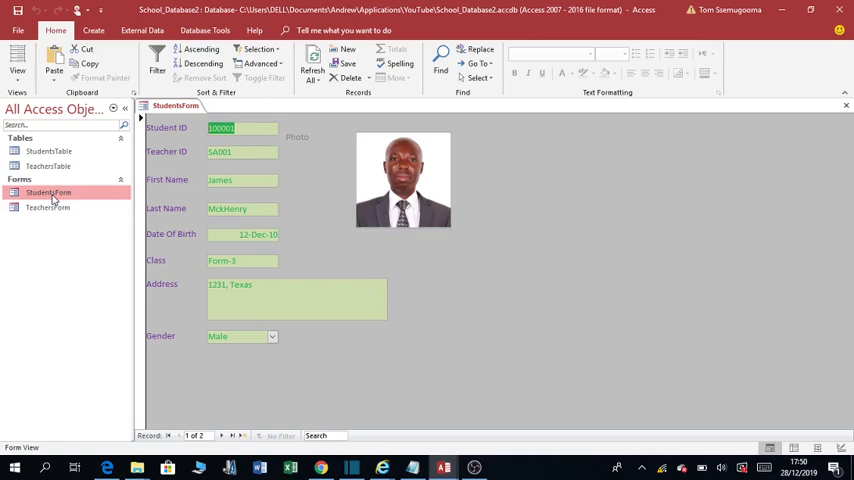
pyautogui.moveTo(259, 356)
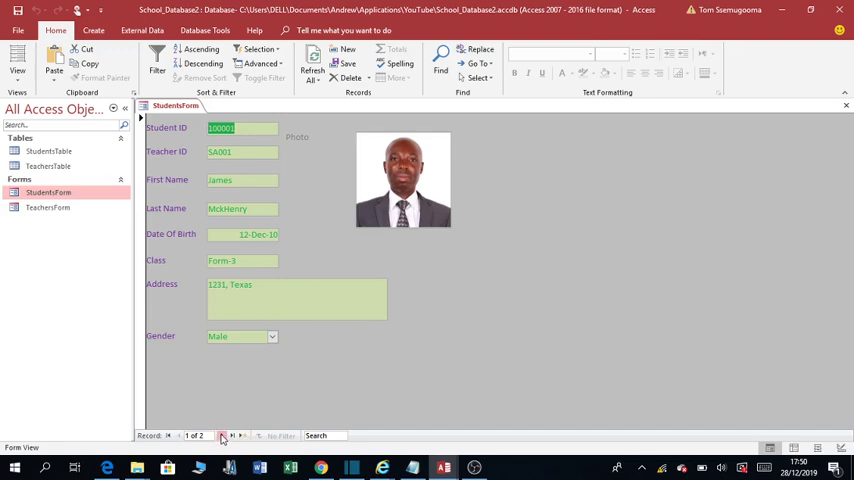
pyautogui.click(222, 435)
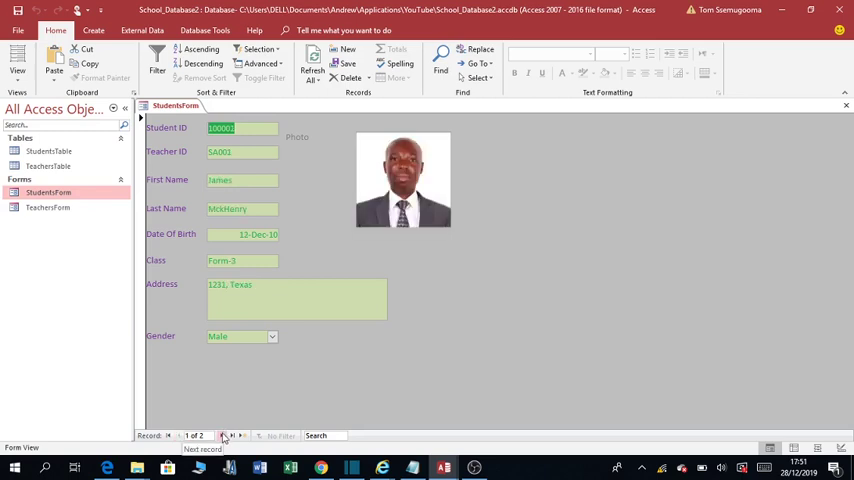
pyautogui.click(223, 435)
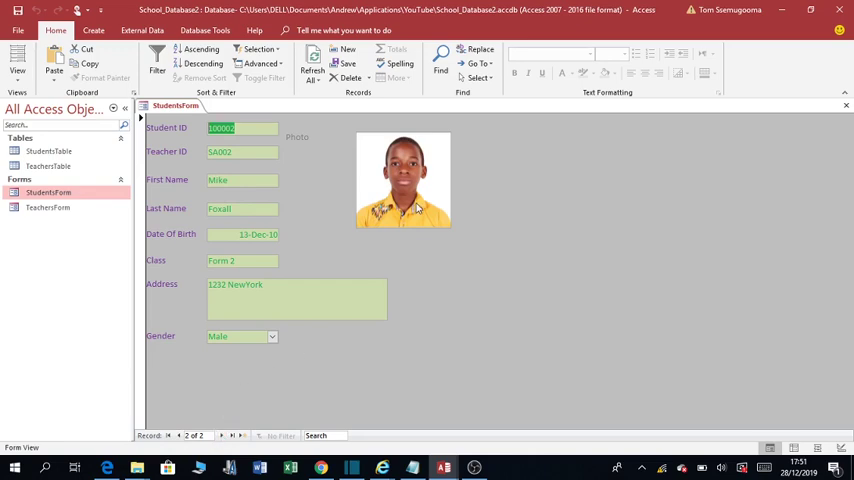
pyautogui.moveTo(420, 200)
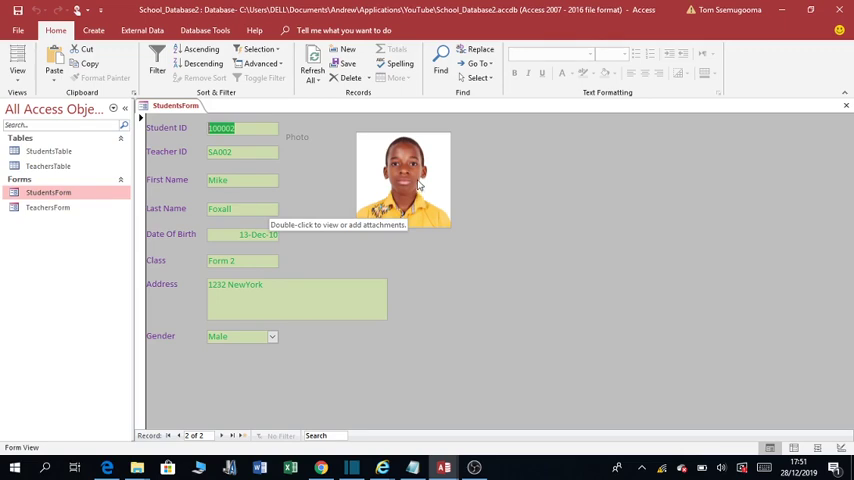
pyautogui.rightClick(403, 185)
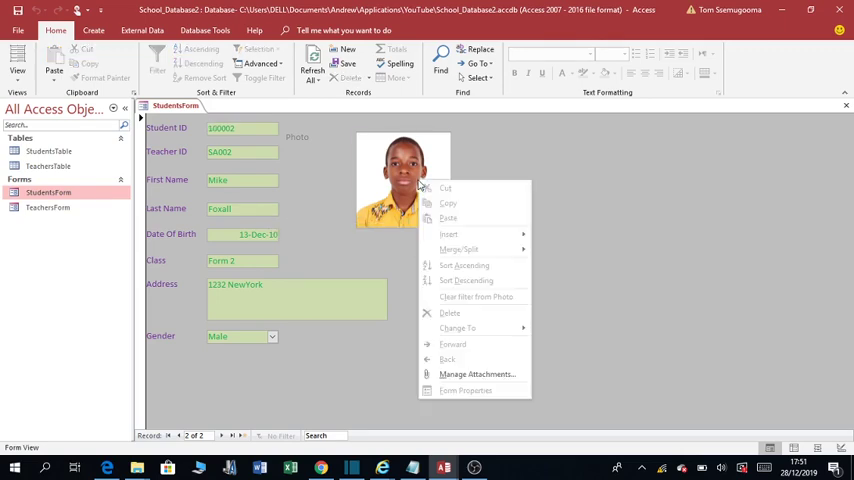
pyautogui.moveTo(452, 303)
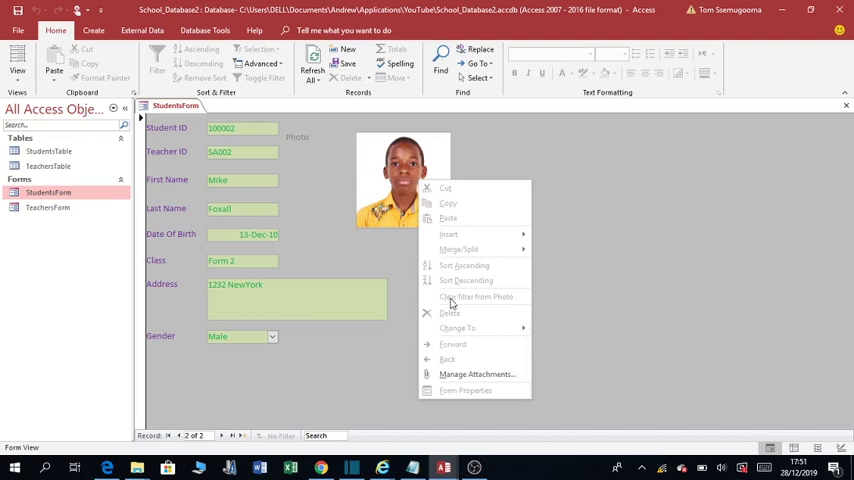
pyautogui.moveTo(453, 378)
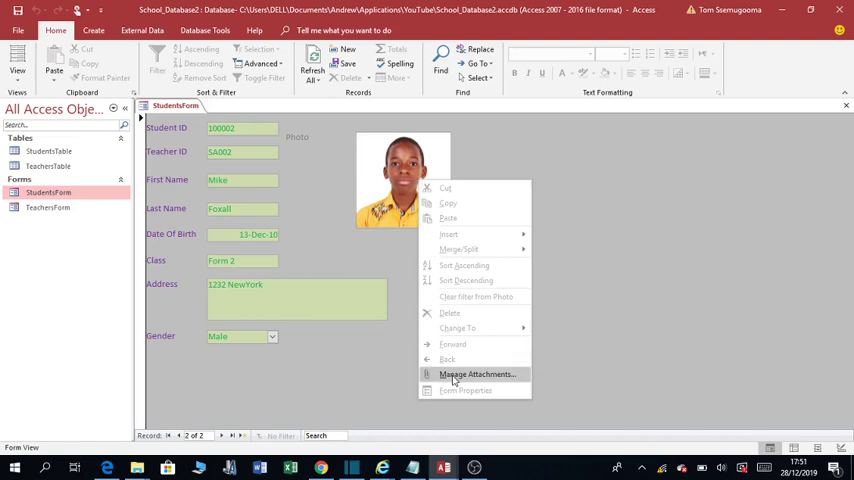
pyautogui.click(476, 373)
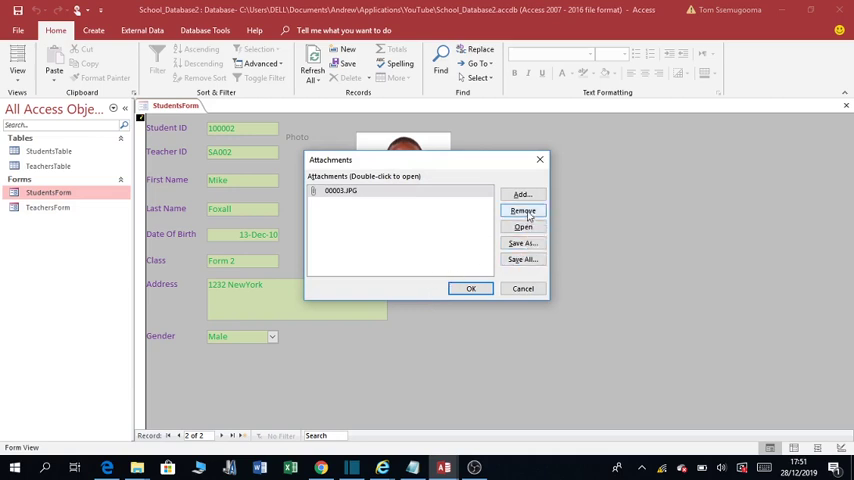
pyautogui.click(522, 210)
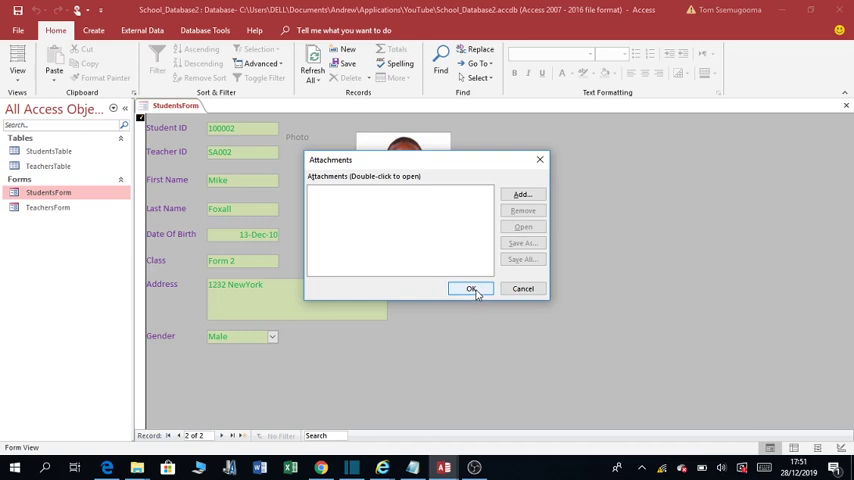
pyautogui.click(471, 289)
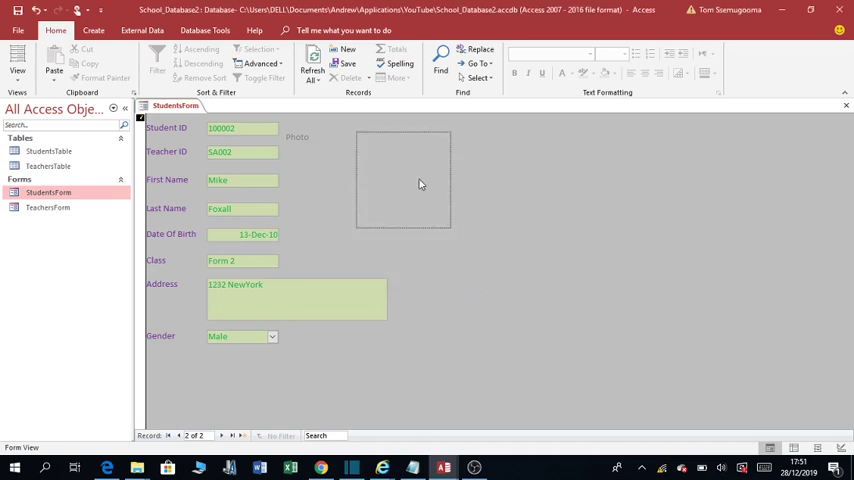
pyautogui.moveTo(481, 299)
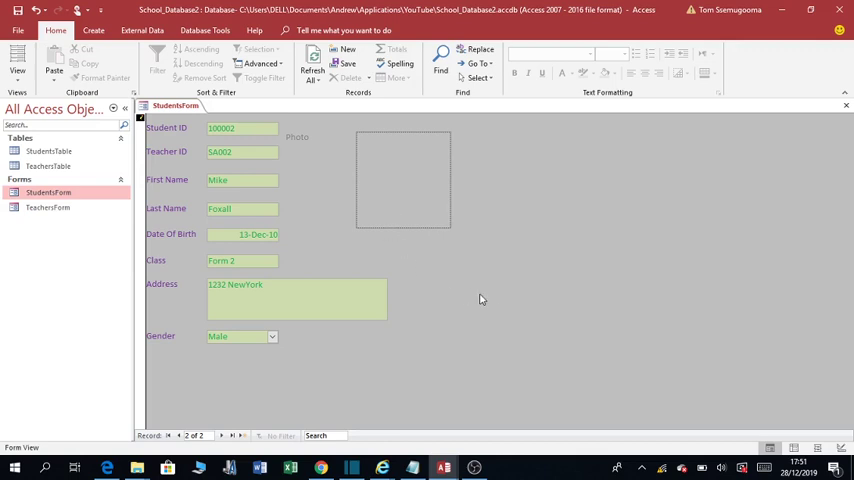
pyautogui.moveTo(375, 170)
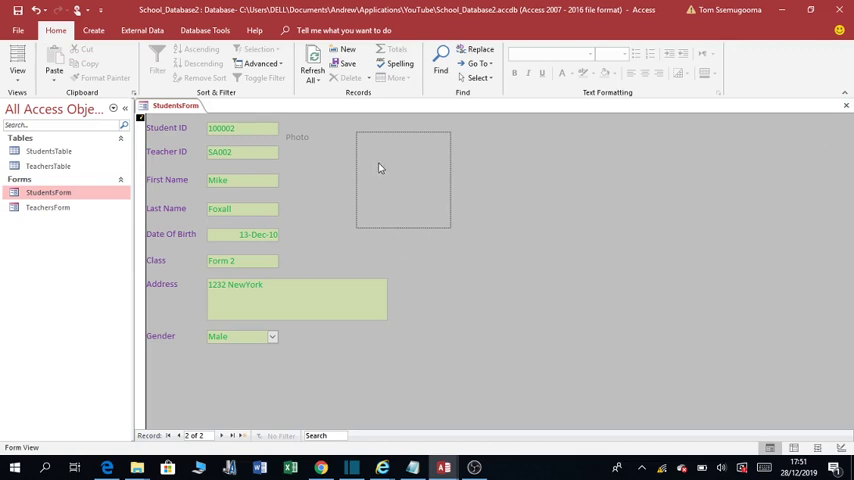
pyautogui.rightClick(403, 167)
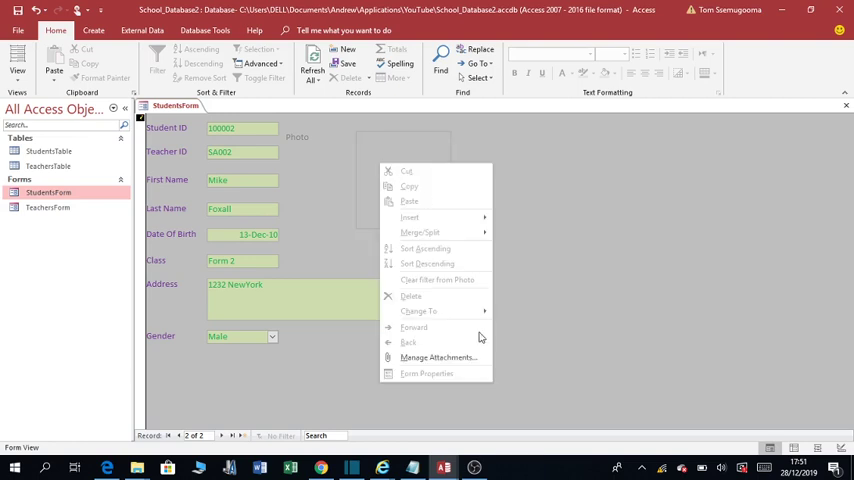
pyautogui.click(437, 357)
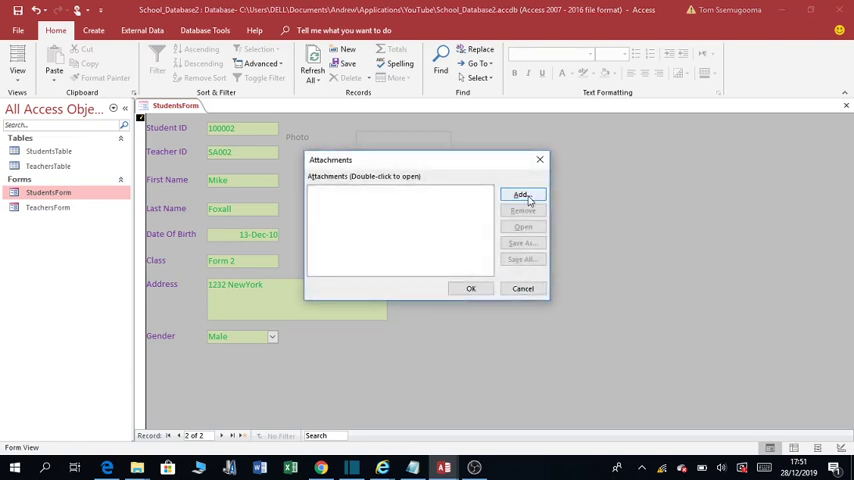
pyautogui.click(522, 195)
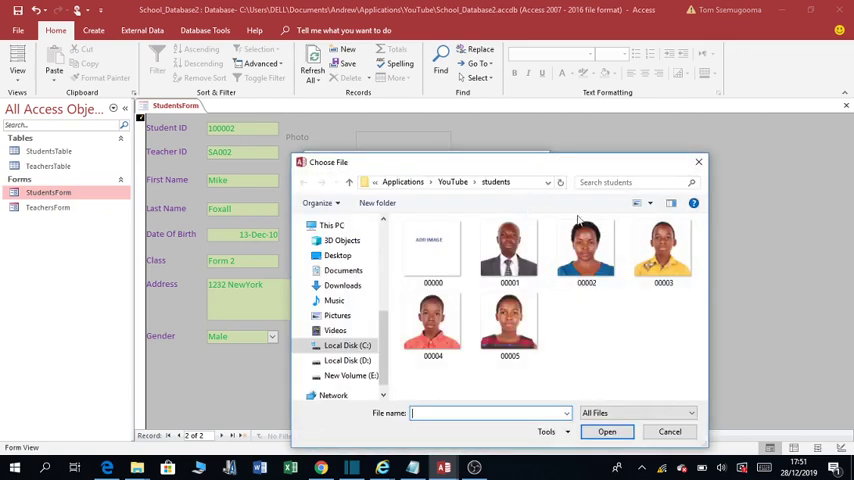
pyautogui.moveTo(433, 325)
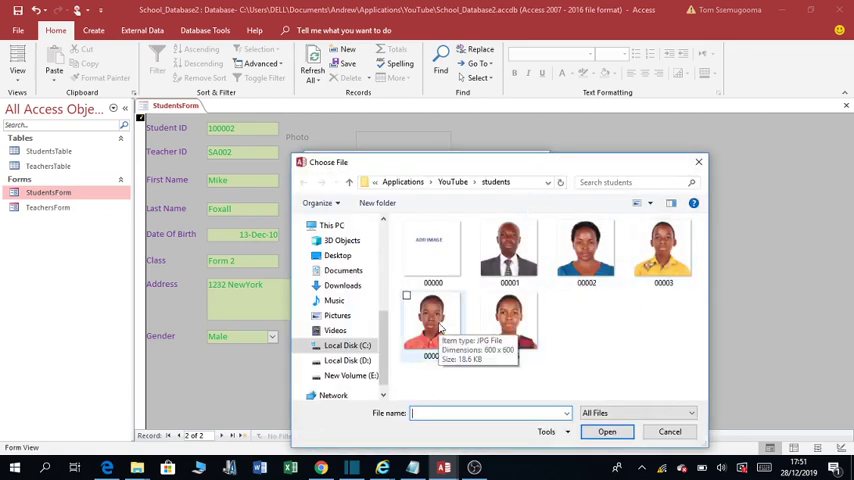
pyautogui.click(433, 325)
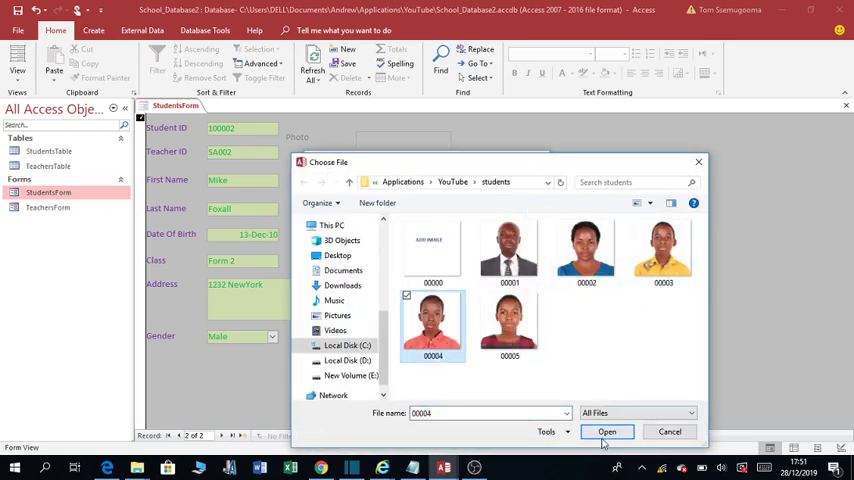
pyautogui.click(607, 431)
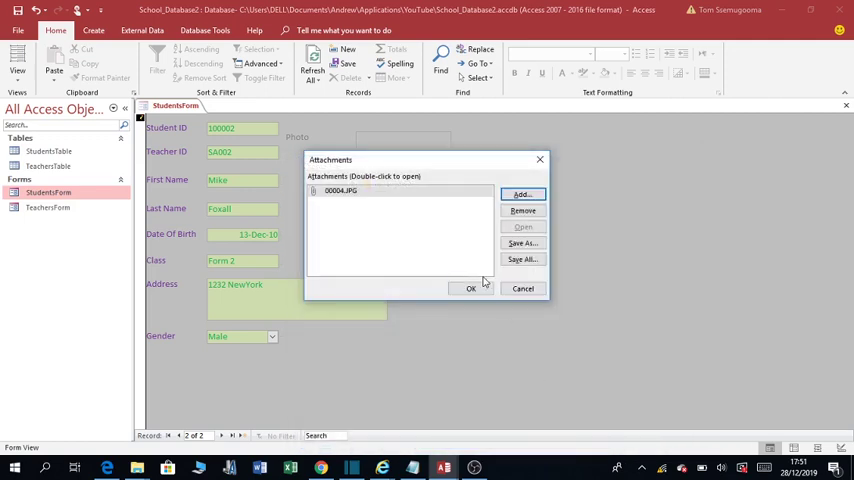
pyautogui.click(470, 289)
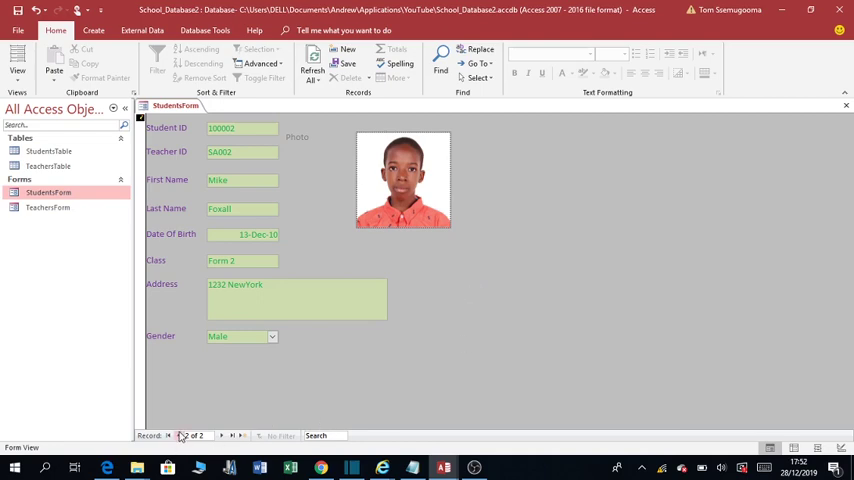
pyautogui.click(183, 435)
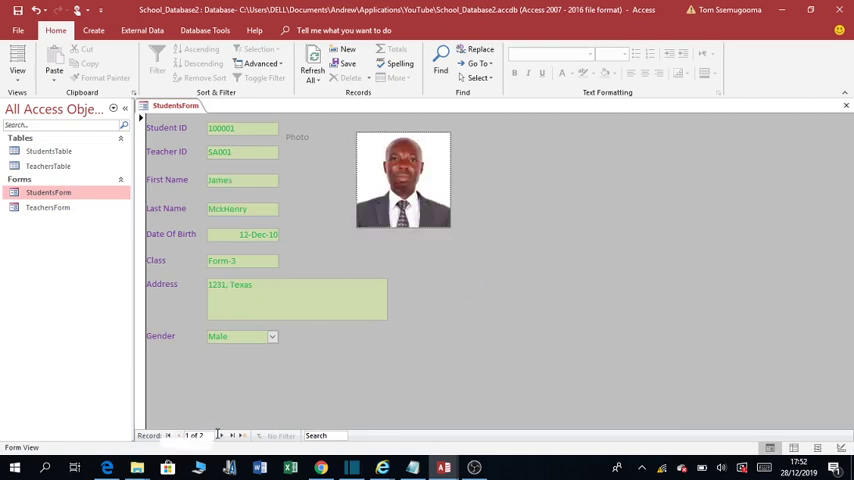
pyautogui.click(220, 435)
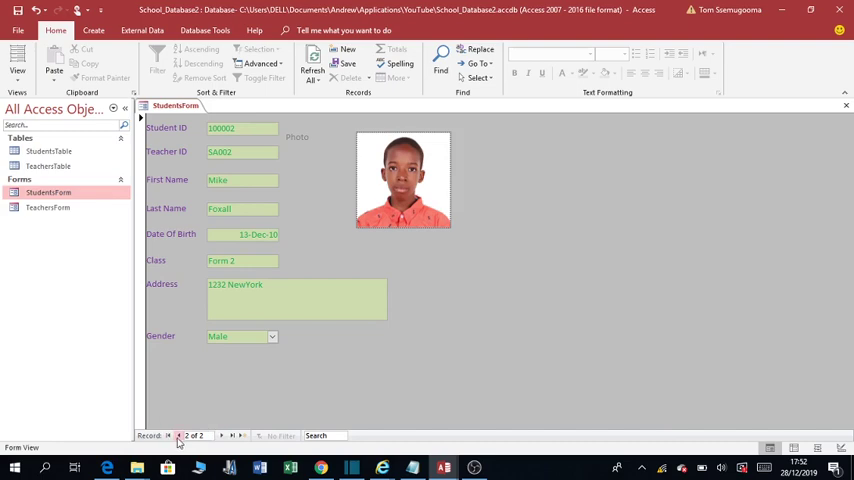
pyautogui.click(221, 435)
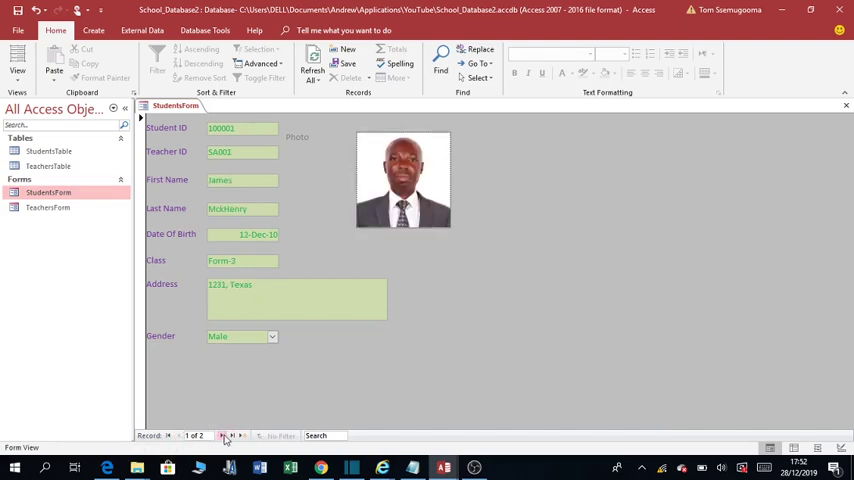
pyautogui.click(222, 435)
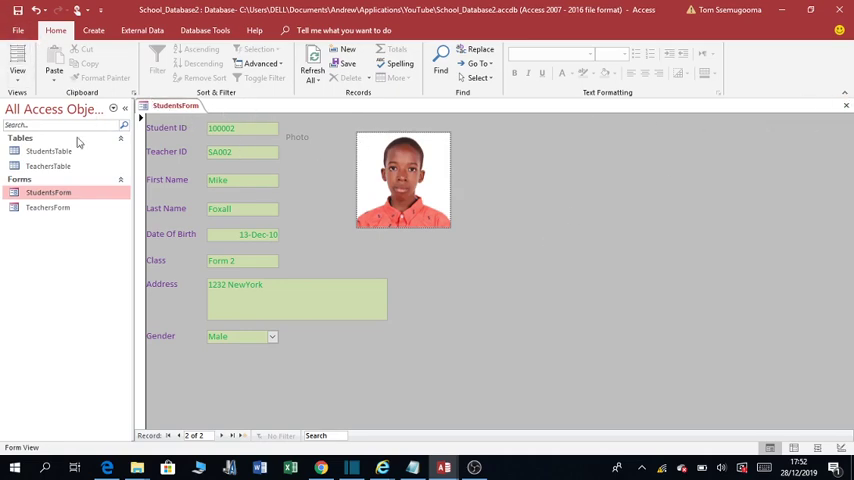
# - Reopen StudentsForm in Design View and give the Detail section a light-blue fill
pyautogui.rightClick(48, 192)
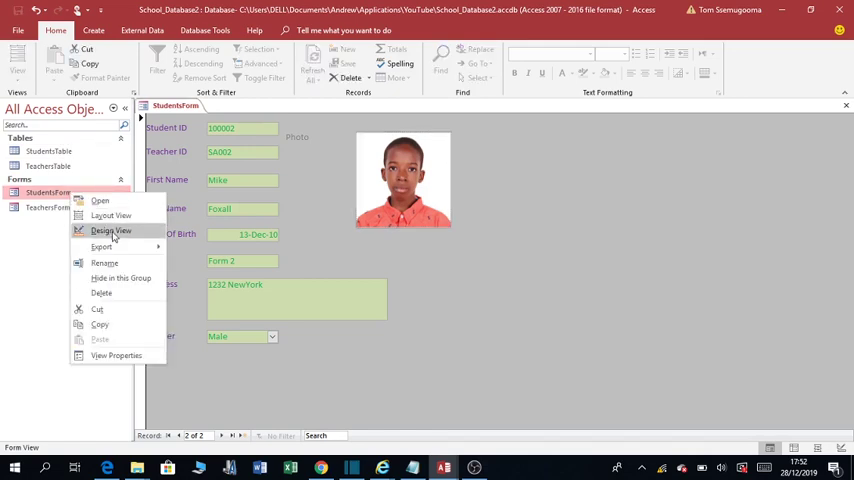
pyautogui.click(111, 231)
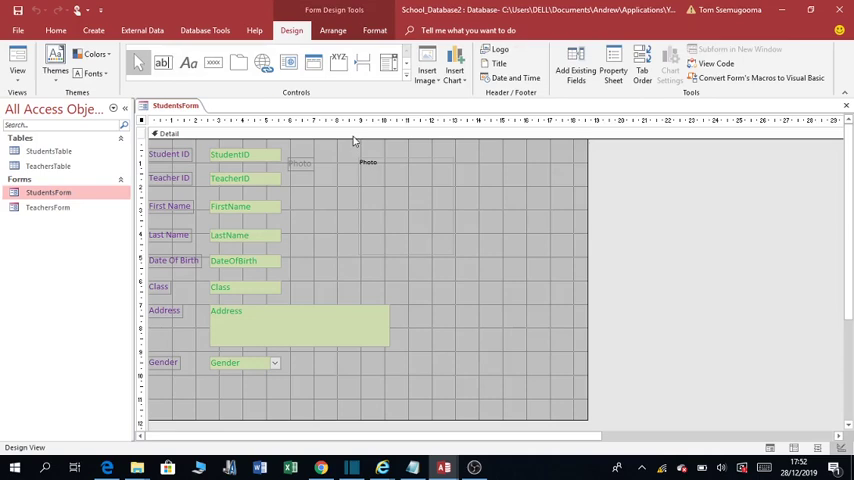
pyautogui.moveTo(390, 143)
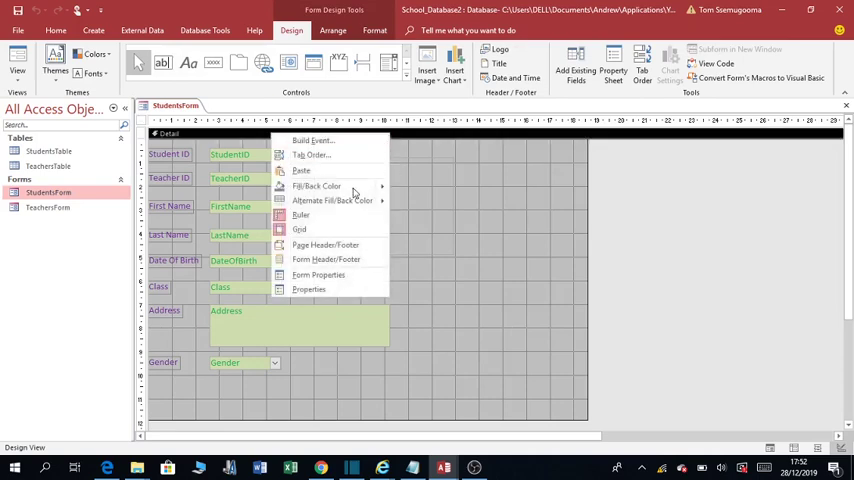
pyautogui.moveTo(325, 245)
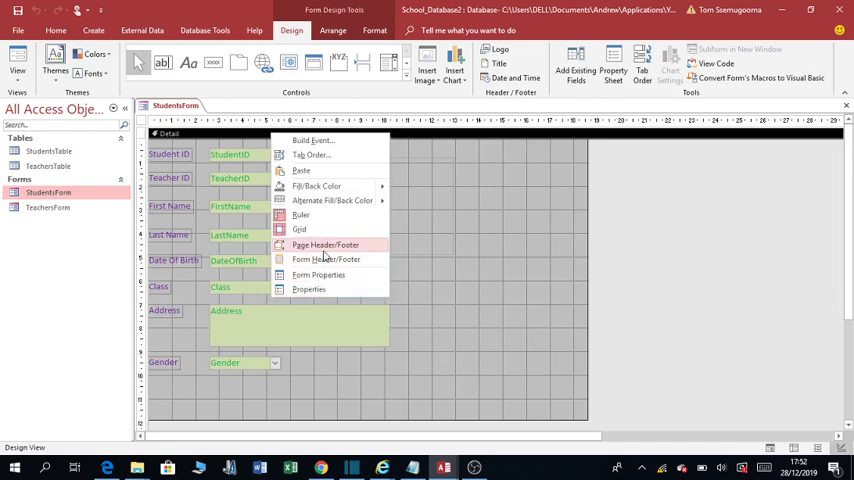
pyautogui.click(317, 186)
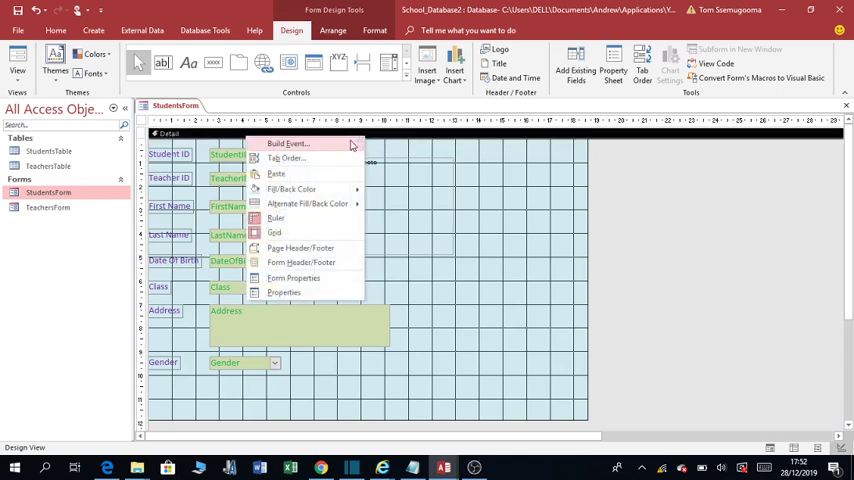
pyautogui.moveTo(300, 262)
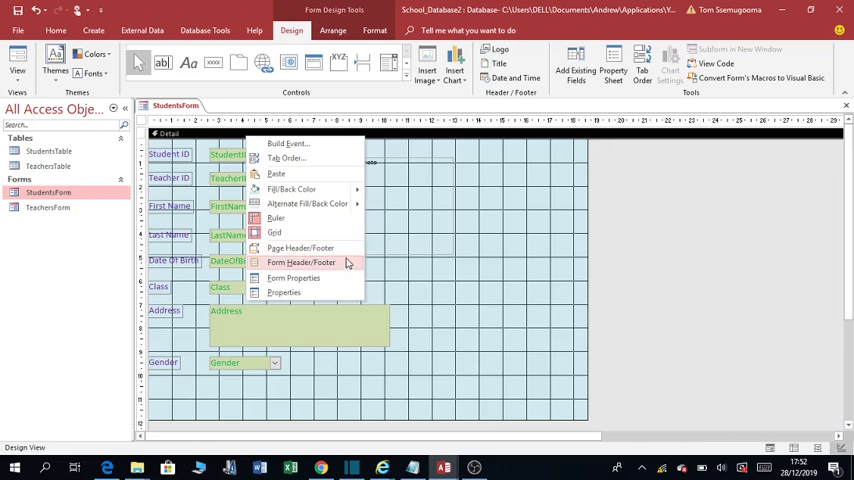
pyautogui.moveTo(272, 268)
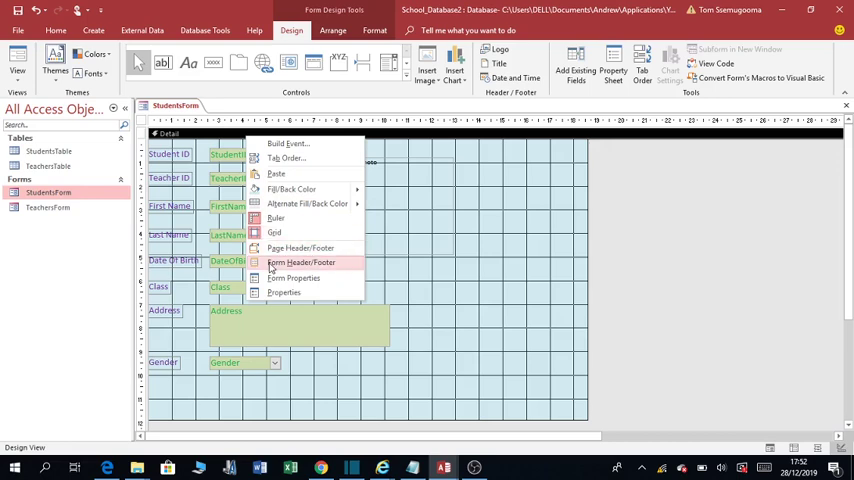
pyautogui.moveTo(288, 267)
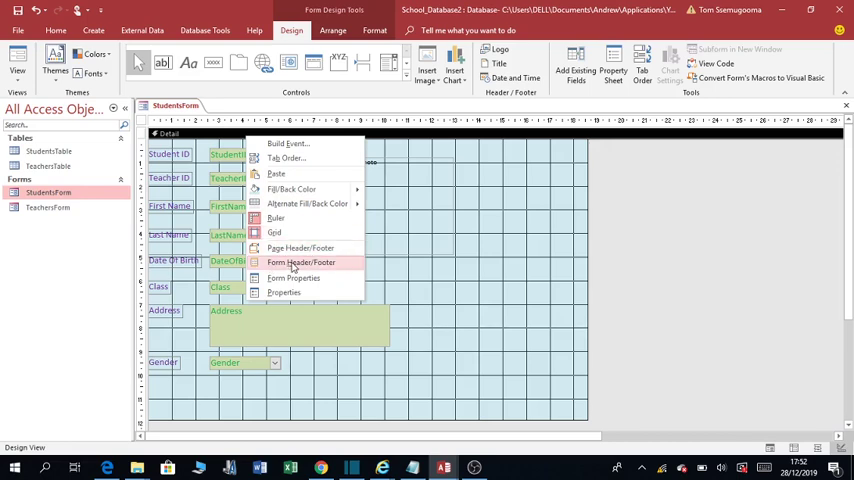
# - Add Form Header and Footer sections, check the footer, and select the Photo caption
pyautogui.click(301, 262)
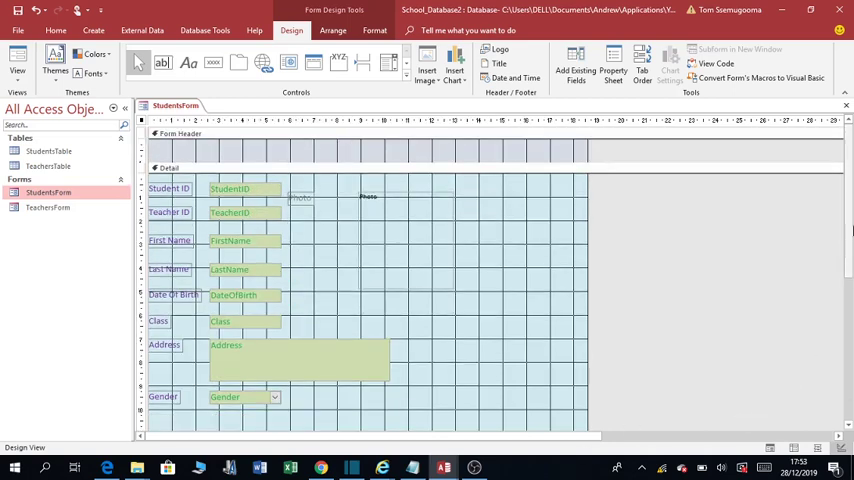
pyautogui.scroll(-3)
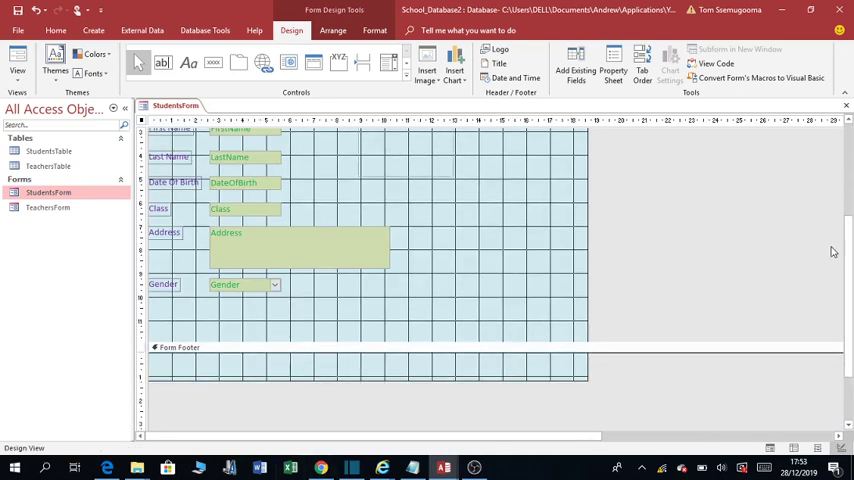
pyautogui.scroll(3)
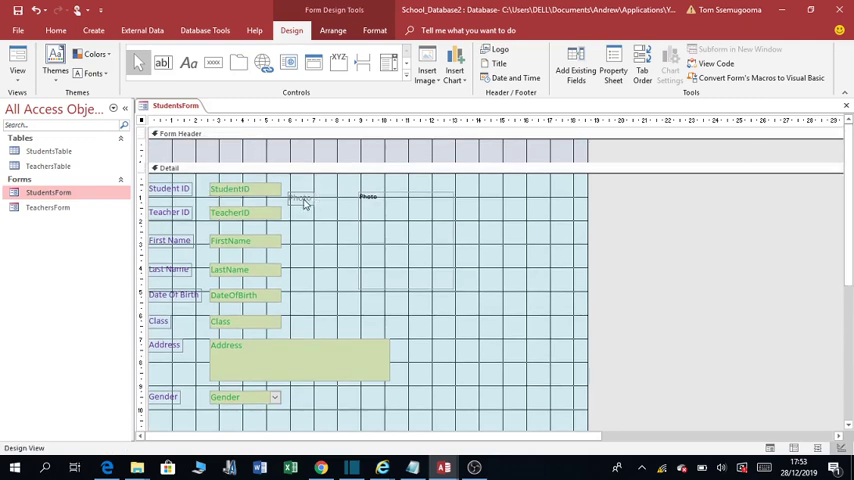
pyautogui.click(300, 197)
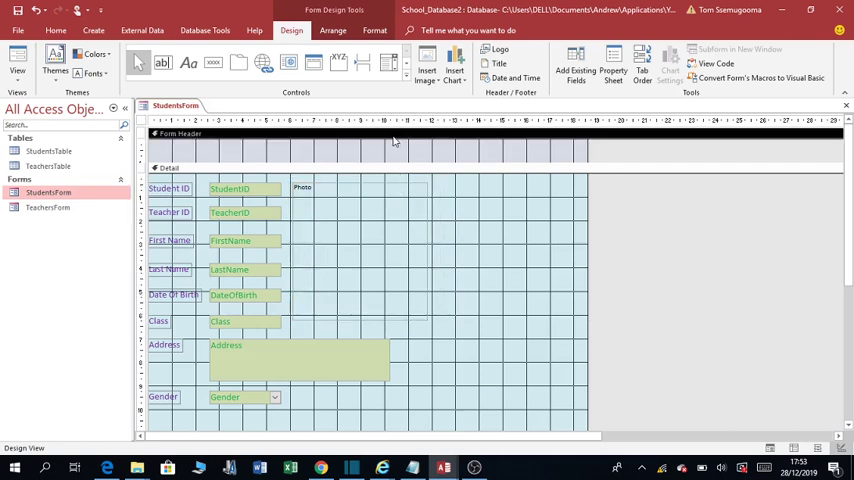
# - Fill the Form Header and Form Footer dark blue, then close the form
pyautogui.rightClick(390, 140)
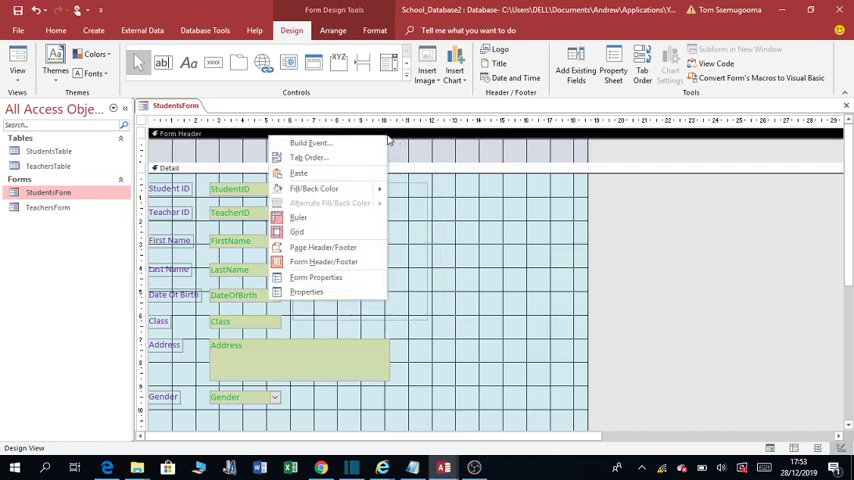
pyautogui.moveTo(400, 137)
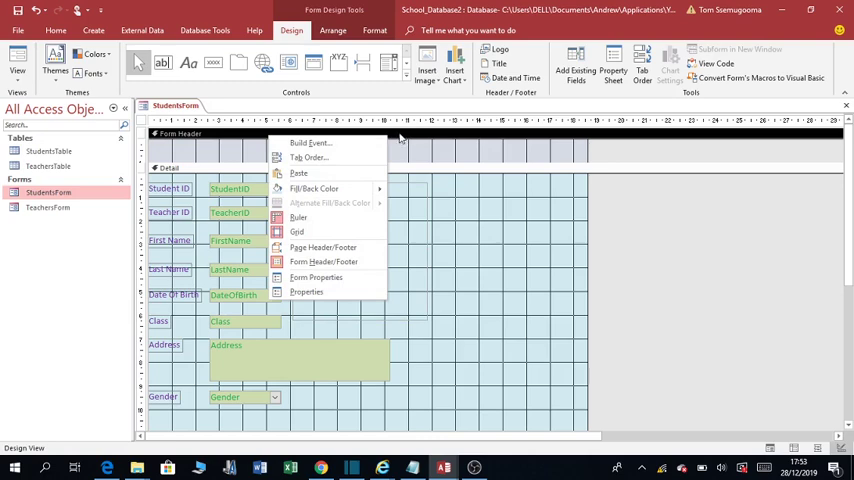
pyautogui.moveTo(303, 200)
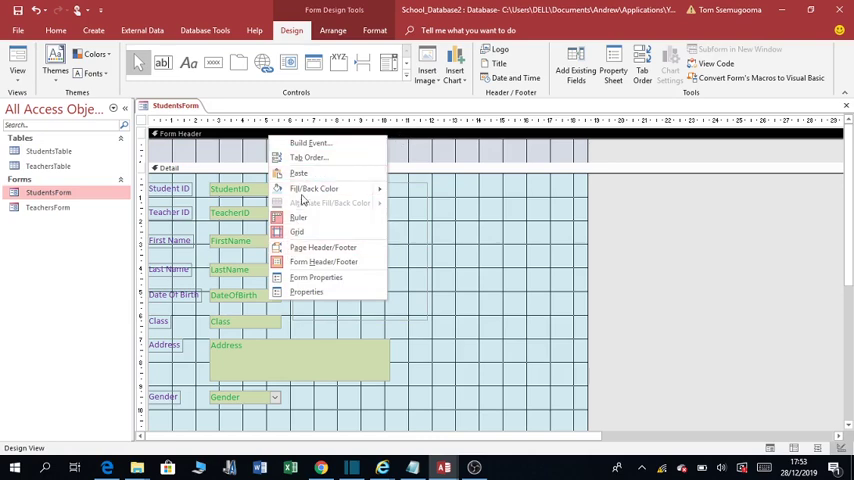
pyautogui.click(314, 188)
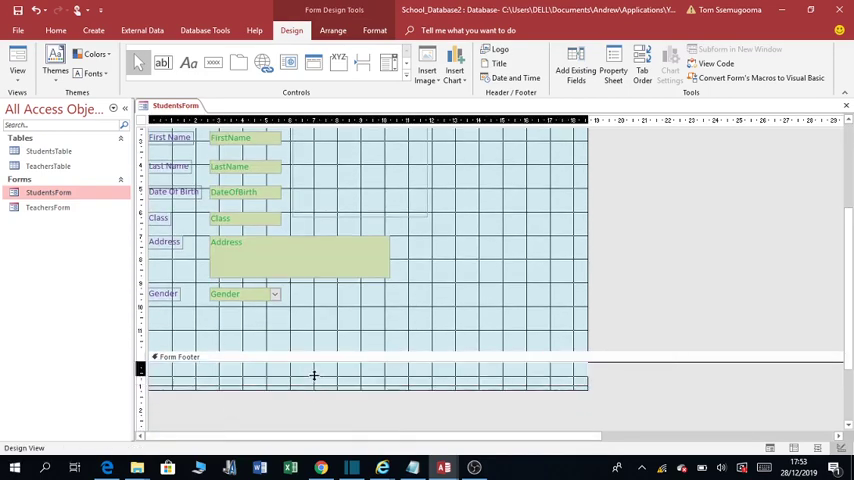
pyautogui.rightClick(315, 375)
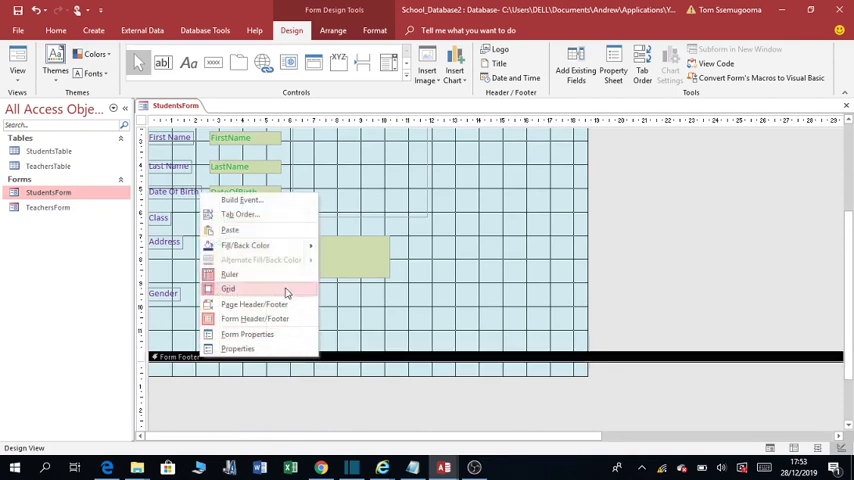
pyautogui.click(228, 288)
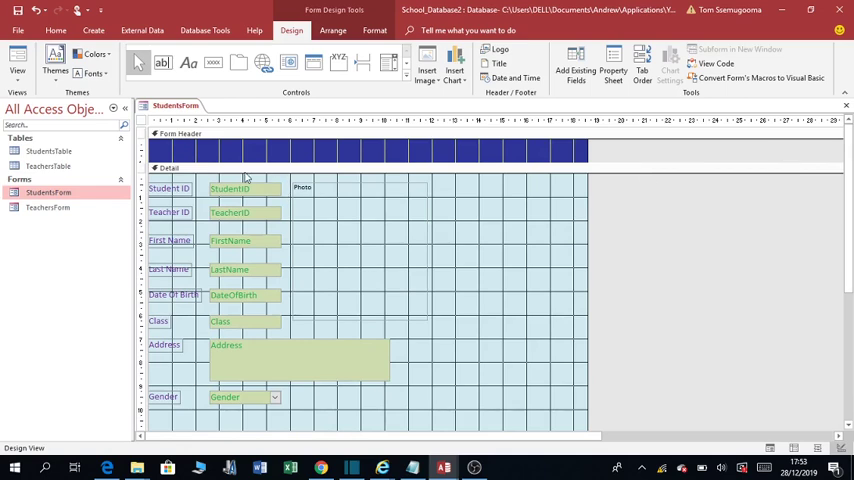
pyautogui.click(17, 10)
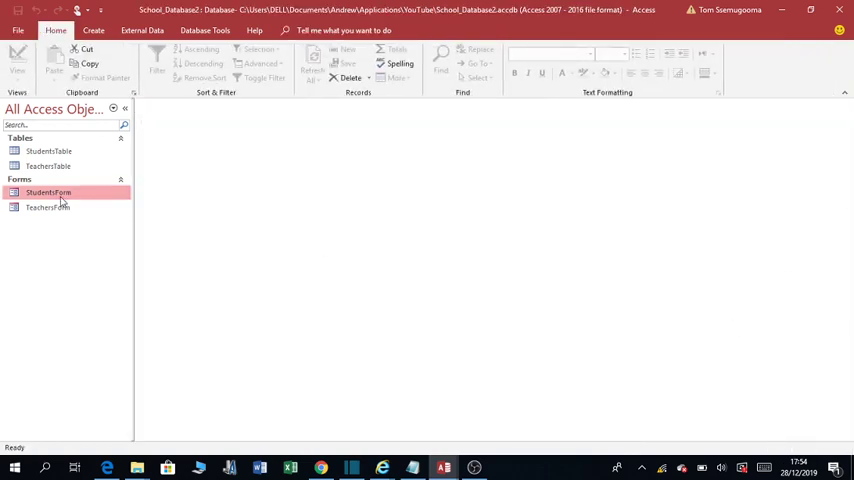
# - Open StudentsForm in Form view to review the blue header, footer and photo
pyautogui.doubleClick(48, 192)
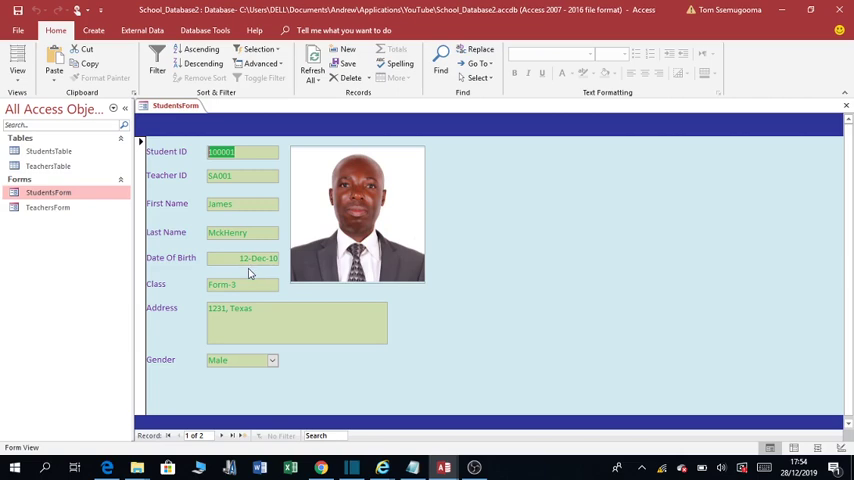
pyautogui.moveTo(183, 257)
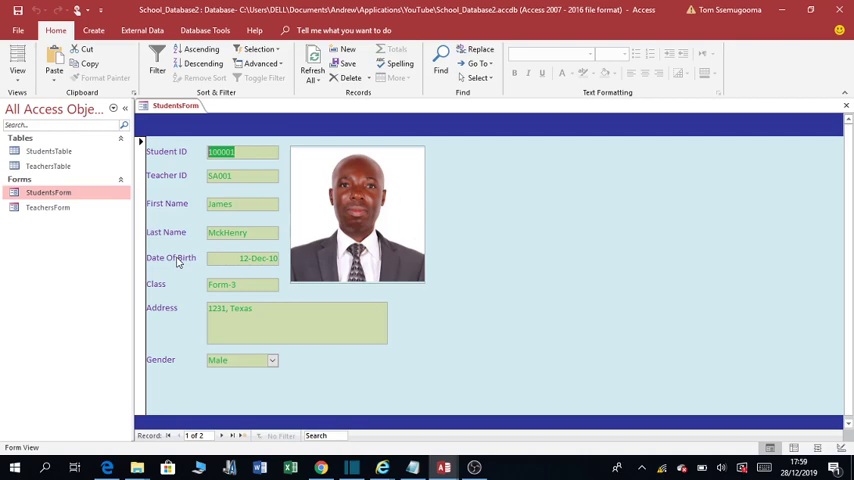
pyautogui.moveTo(197, 255)
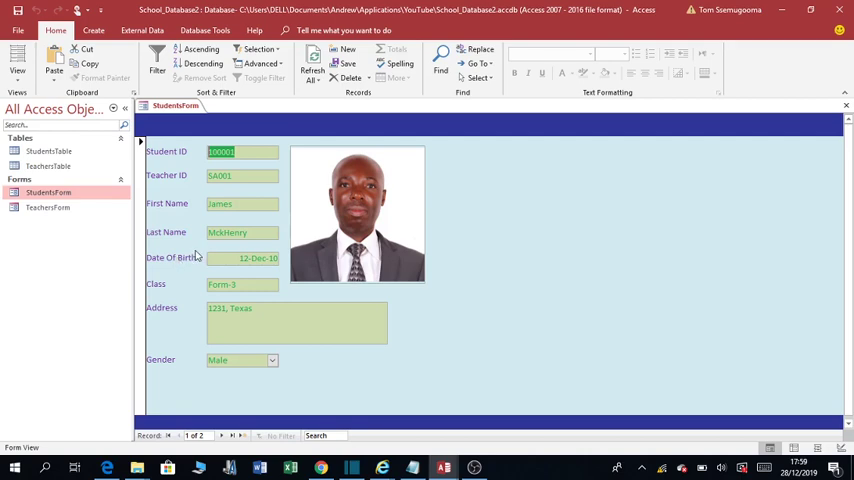